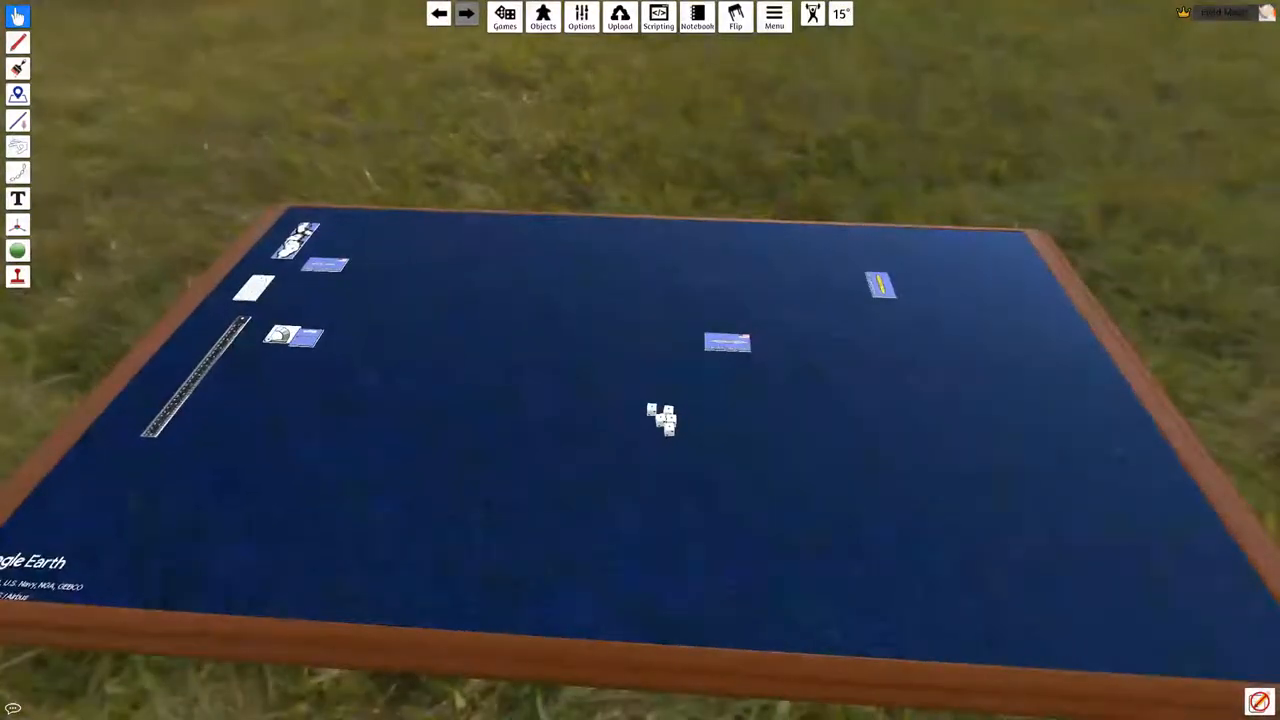
{"action": "mouse_move", "coordinate": [447, 408]}
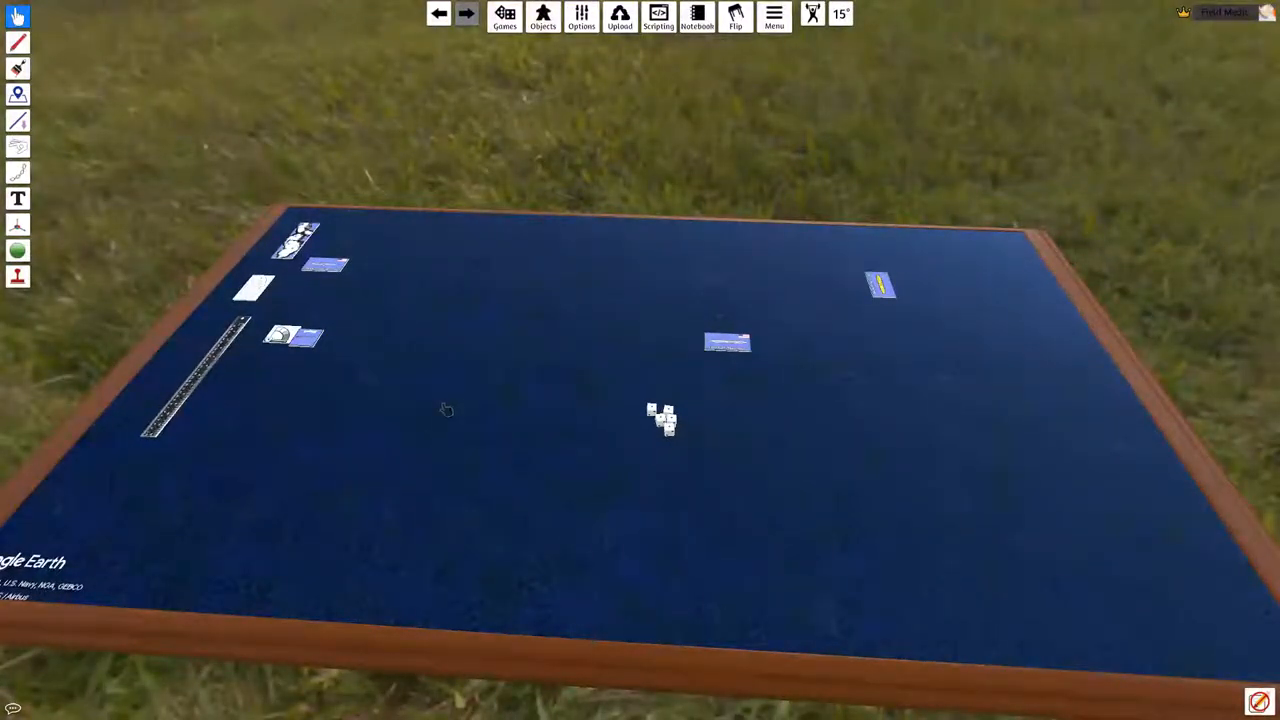
{"action": "mouse_move", "coordinate": [584, 328]}
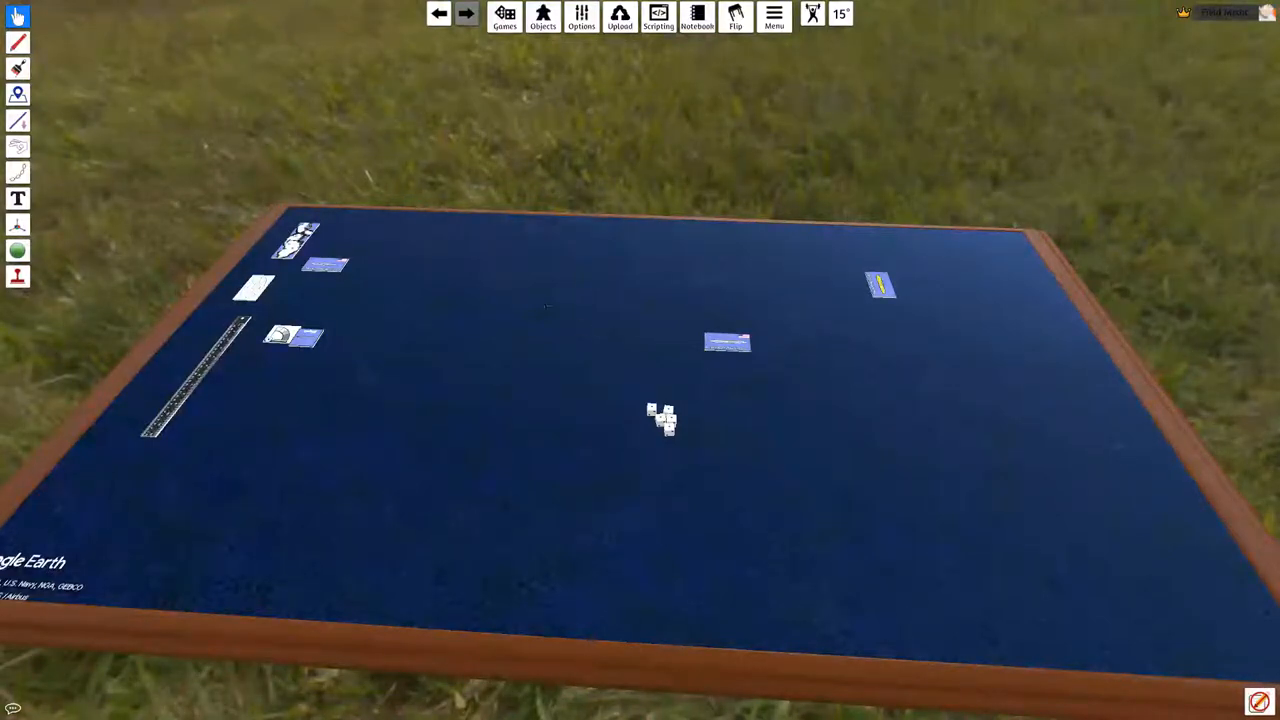
{"action": "mouse_move", "coordinate": [600, 322]}
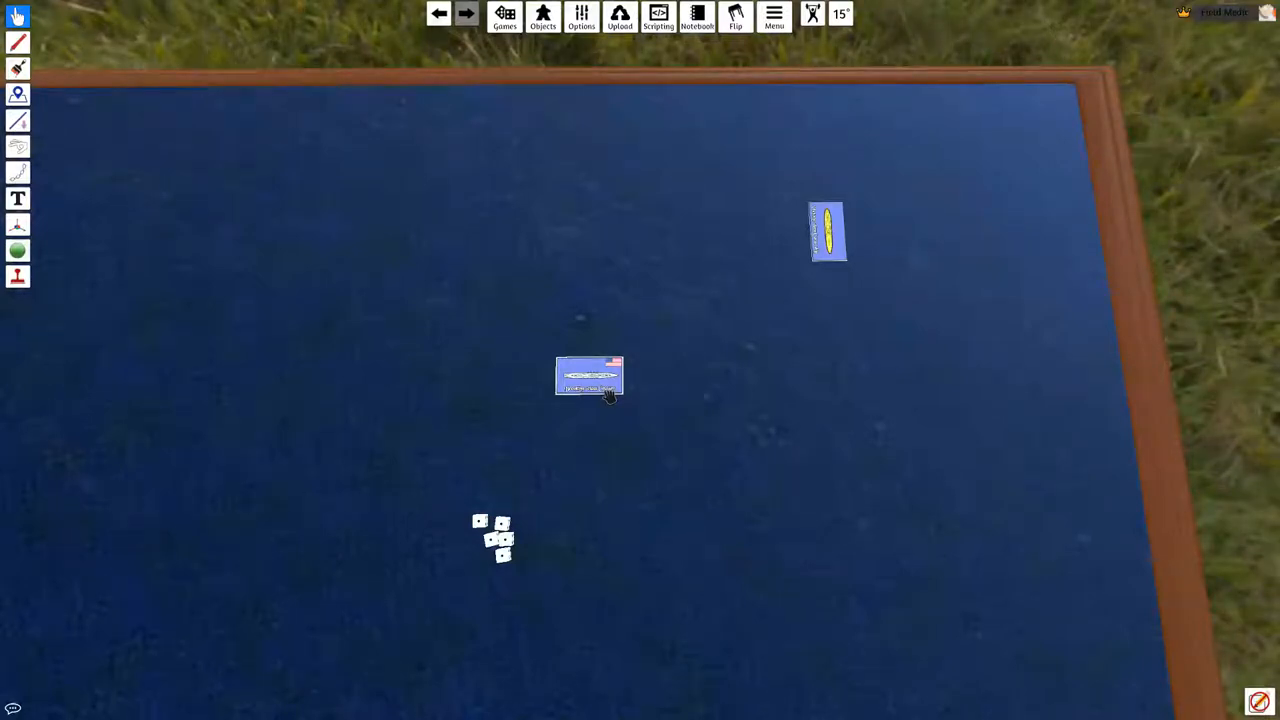
{"action": "mouse_move", "coordinate": [598, 298]}
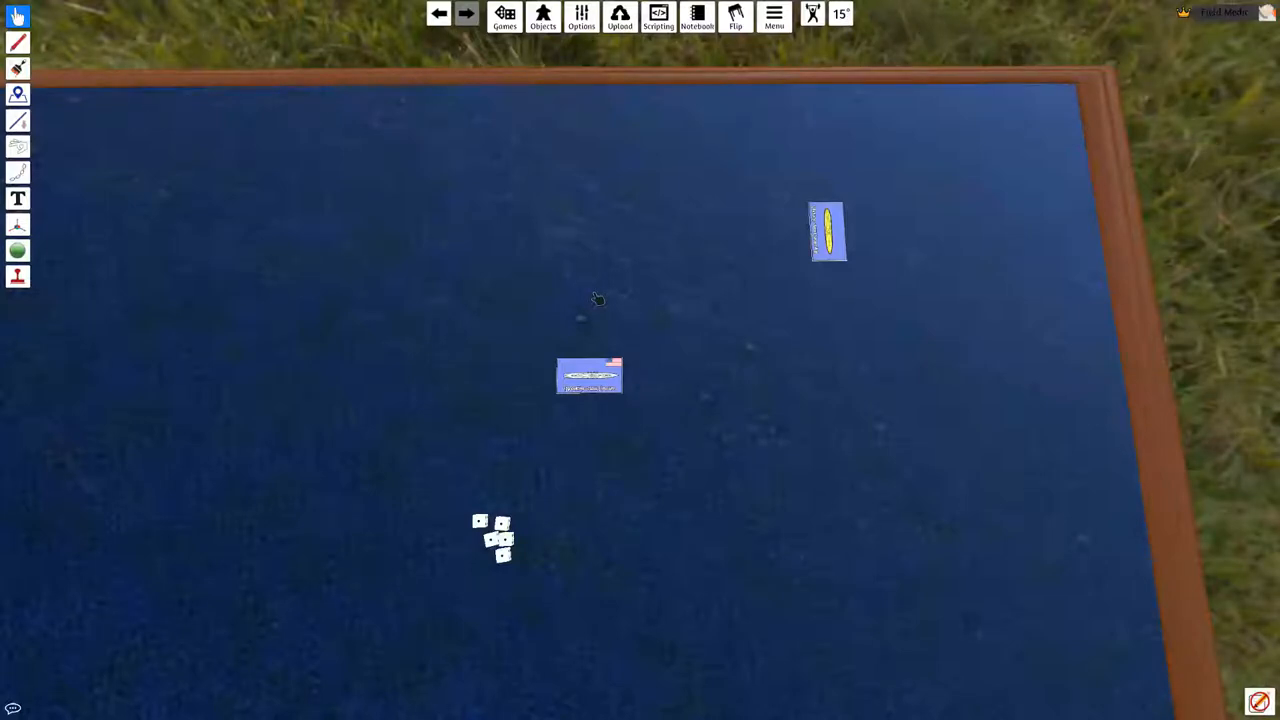
{"action": "mouse_move", "coordinate": [541, 307]}
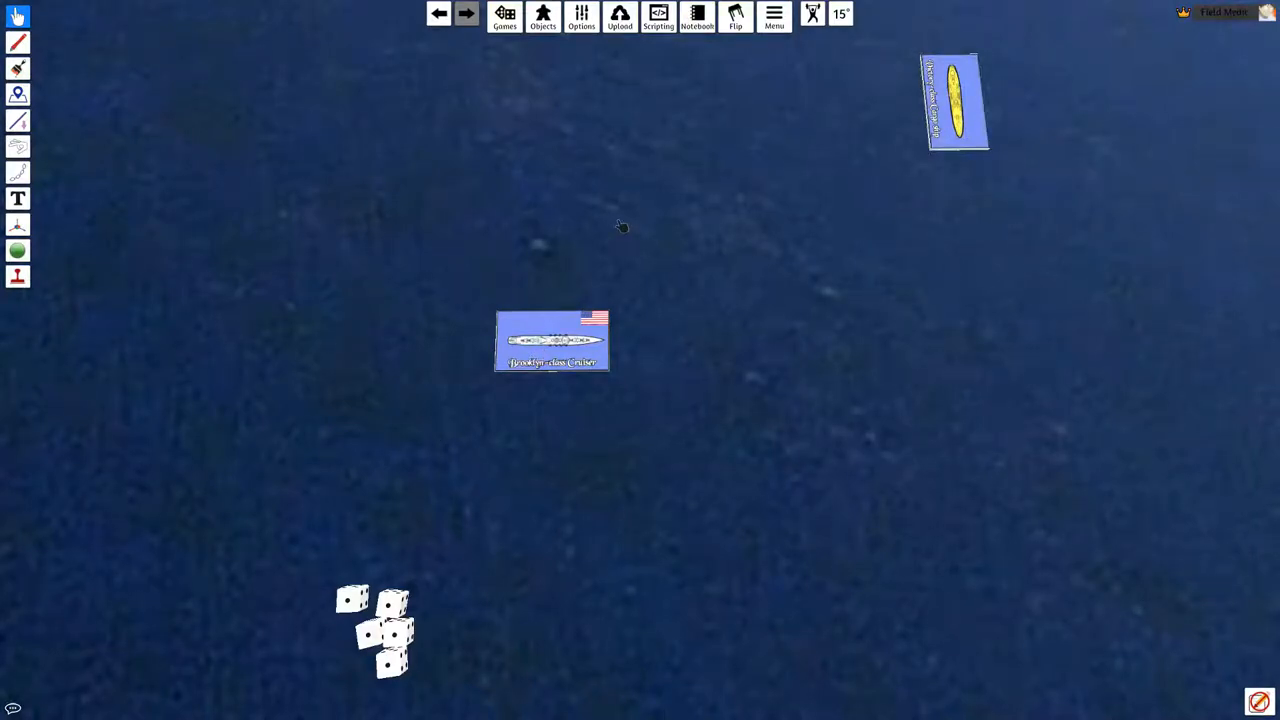
{"action": "mouse_move", "coordinate": [617, 231]}
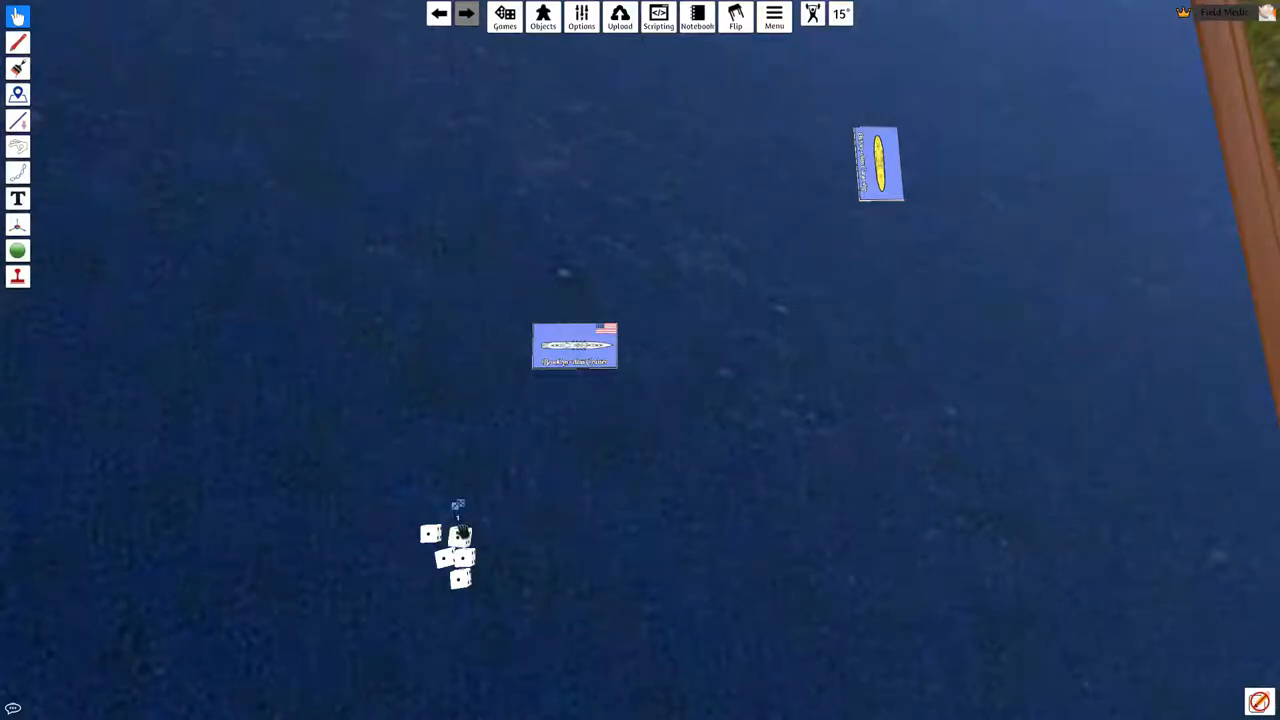
Place the firing-arc template above the Brooklyn-class cruiser and measure 1.2 outward from it.
{"action": "left_click_drag", "start_coordinate": [458, 530], "coordinate": [748, 413]}
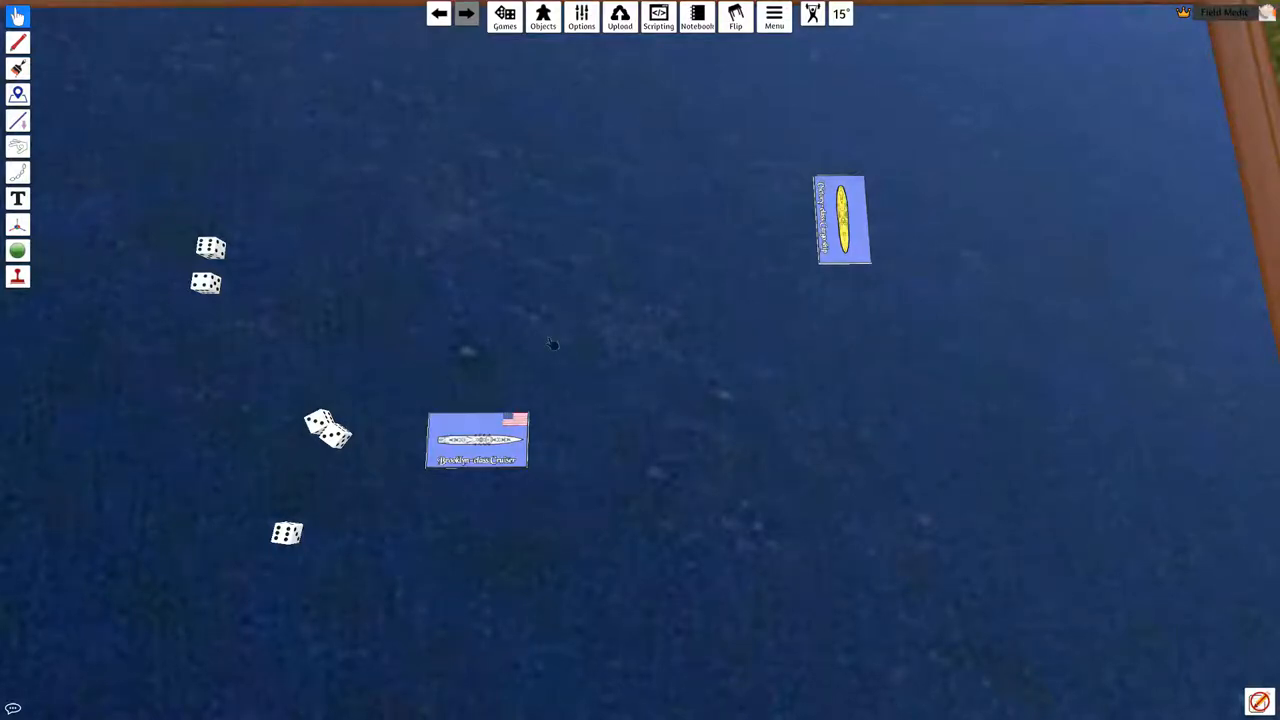
{"action": "mouse_move", "coordinate": [544, 383]}
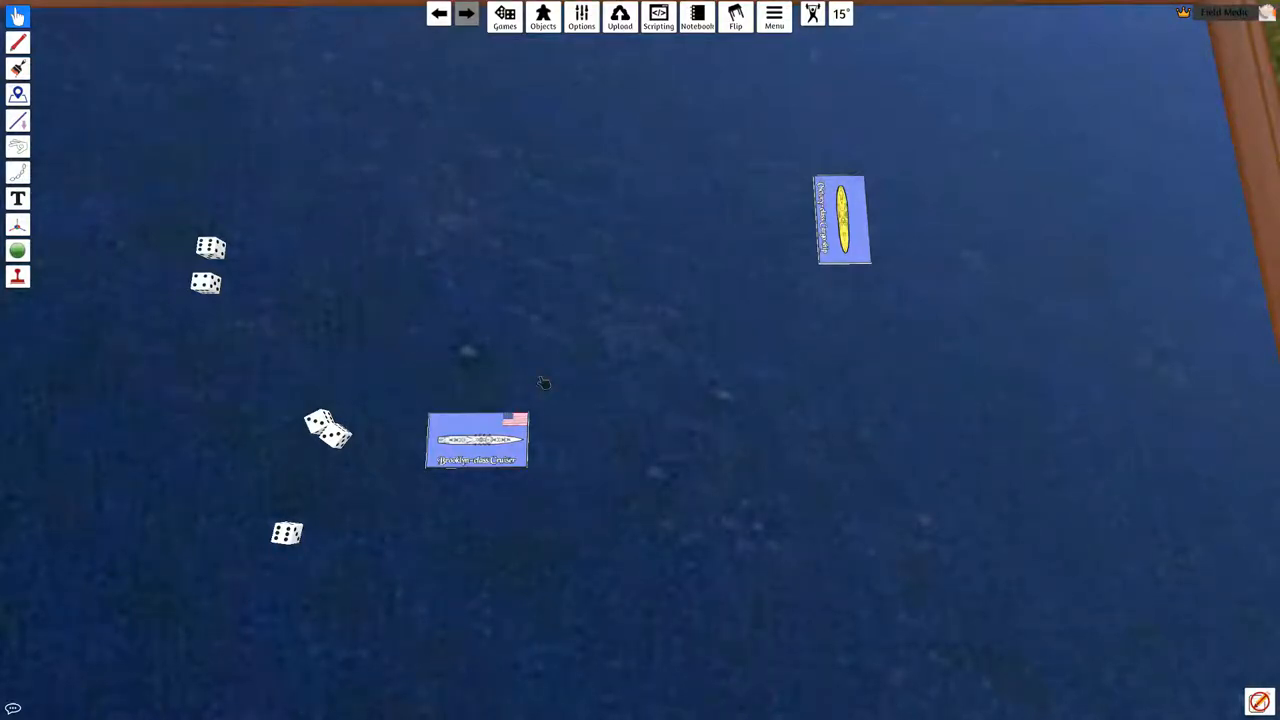
{"action": "mouse_move", "coordinate": [549, 390]}
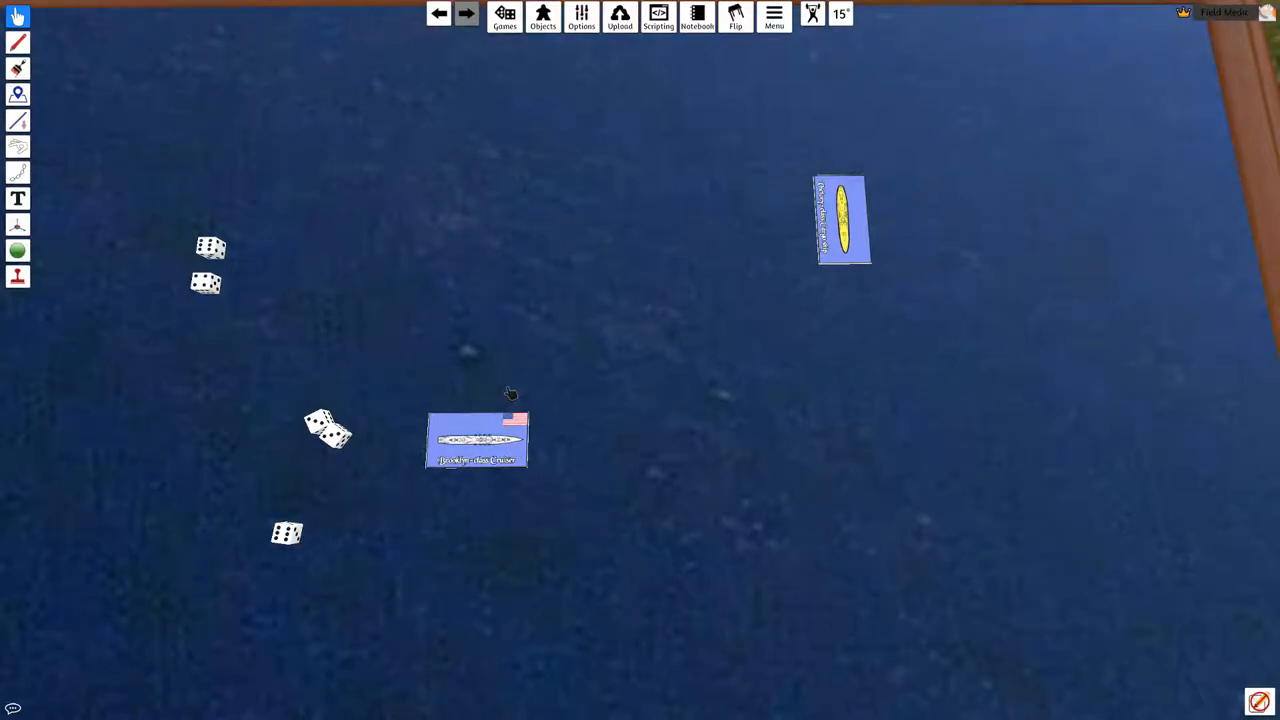
{"action": "mouse_move", "coordinate": [558, 401]}
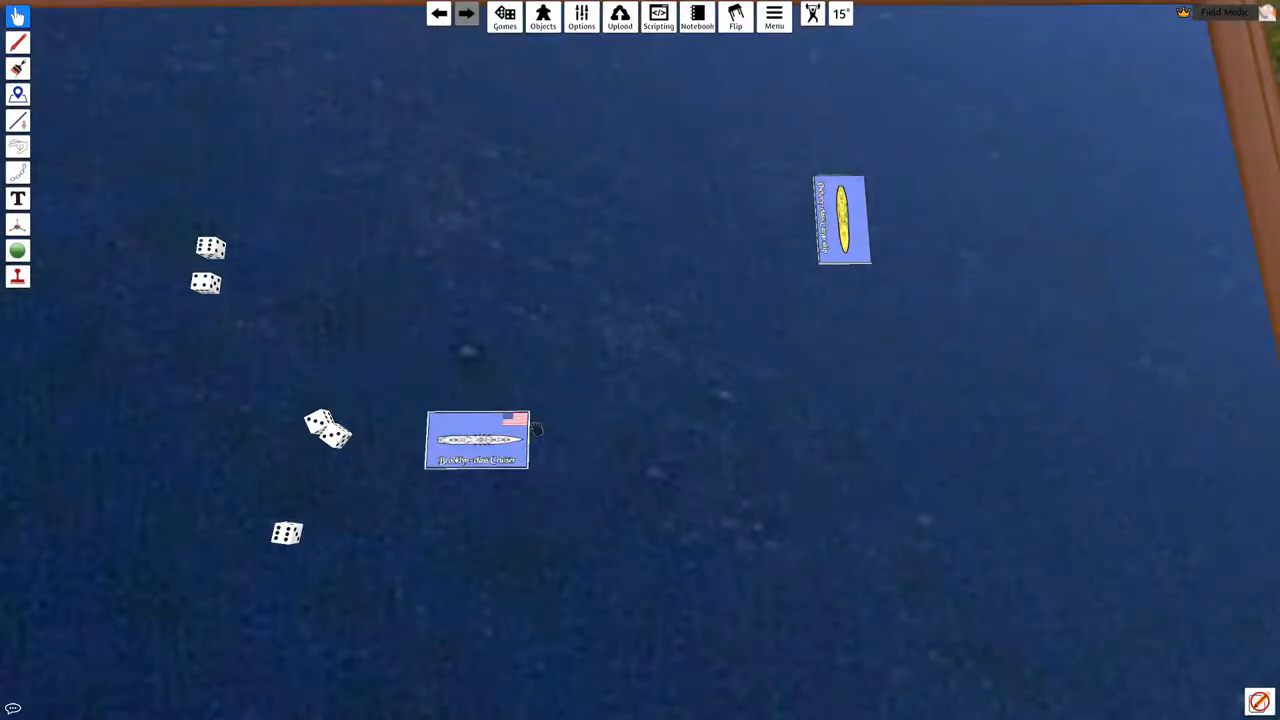
{"action": "mouse_move", "coordinate": [478, 438]}
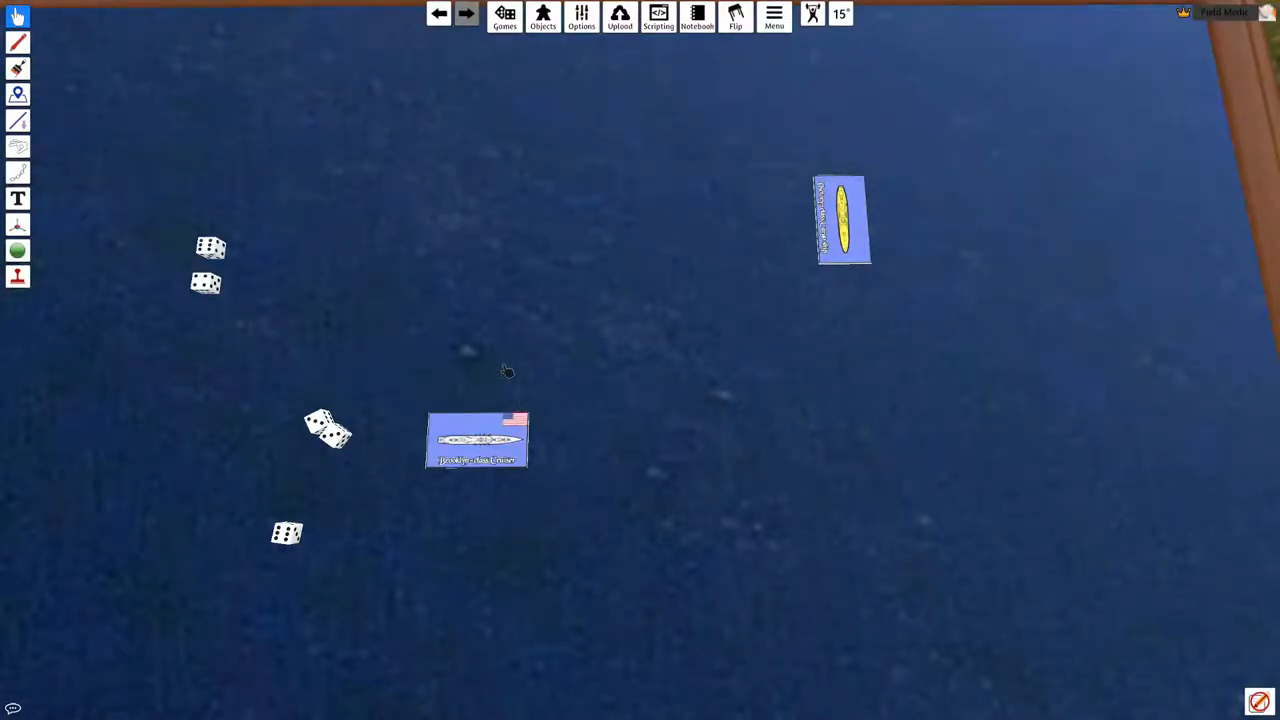
{"action": "mouse_move", "coordinate": [850, 303]}
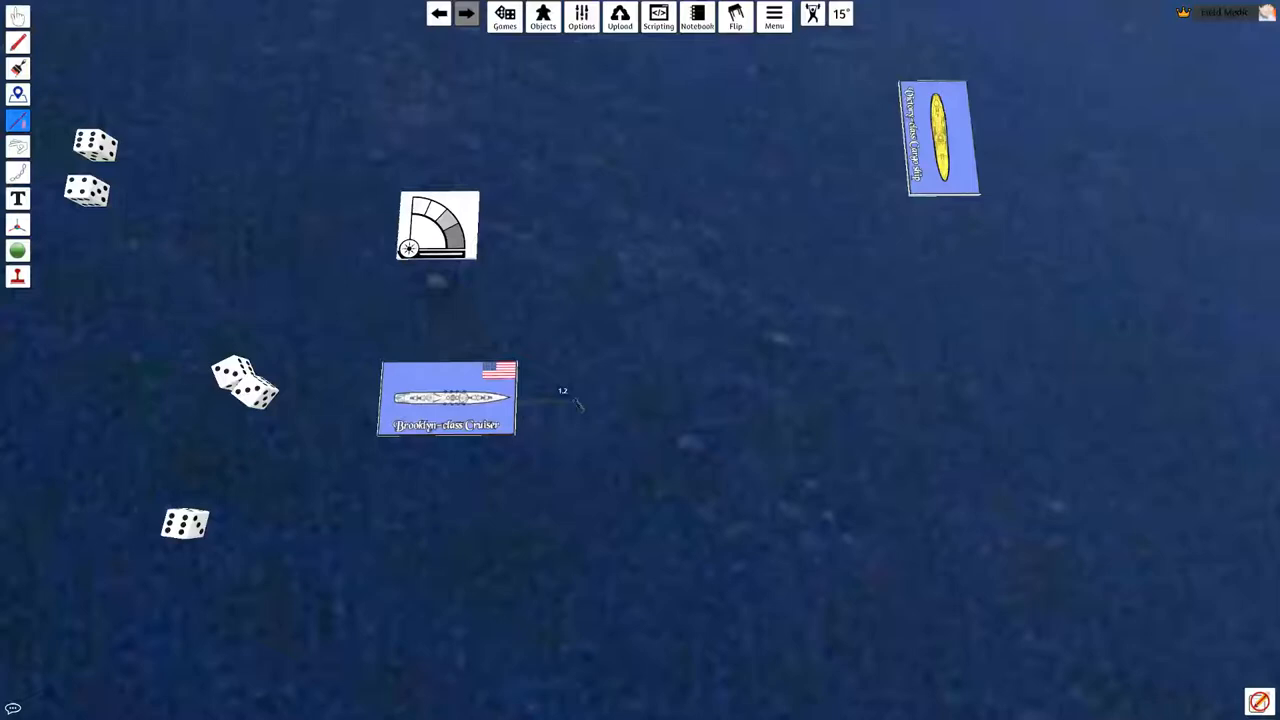
Measure range outward from the cruiser, then move the firing-arc gauge to the board's left edge.
{"action": "left_click_drag", "start_coordinate": [570, 405], "coordinate": [650, 400]}
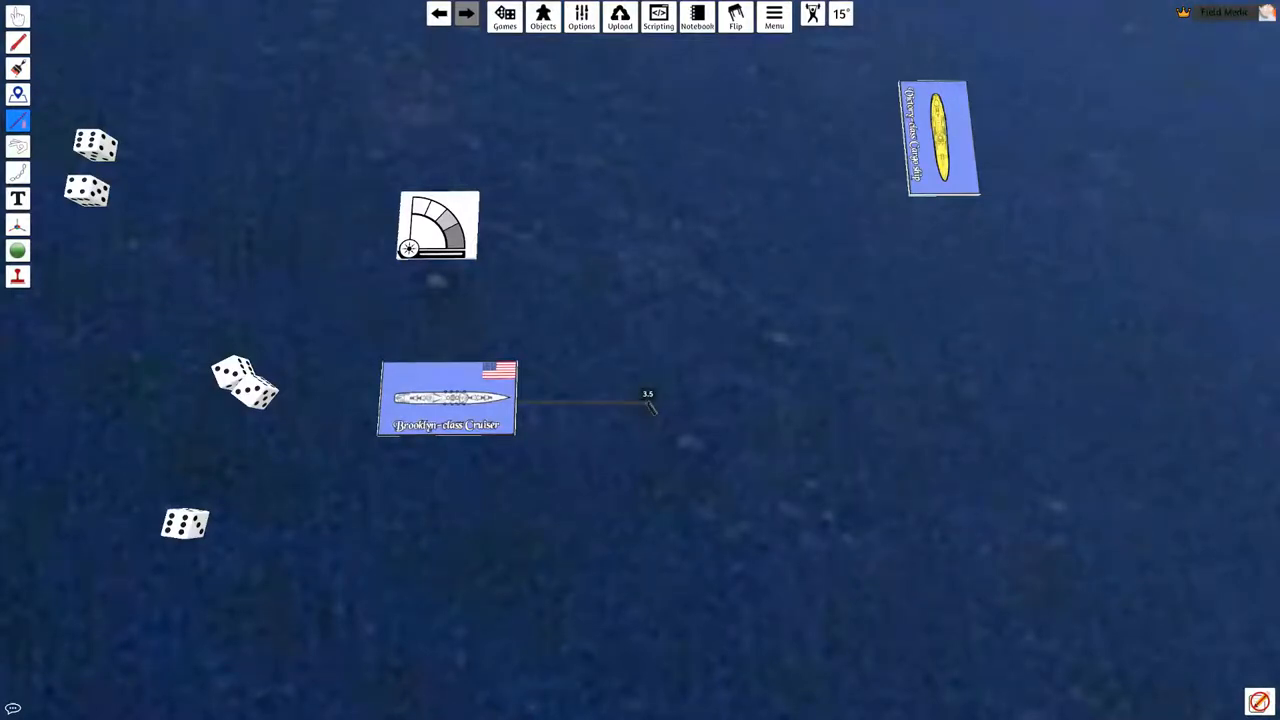
{"action": "left_click_drag", "start_coordinate": [437, 225], "coordinate": [585, 375]}
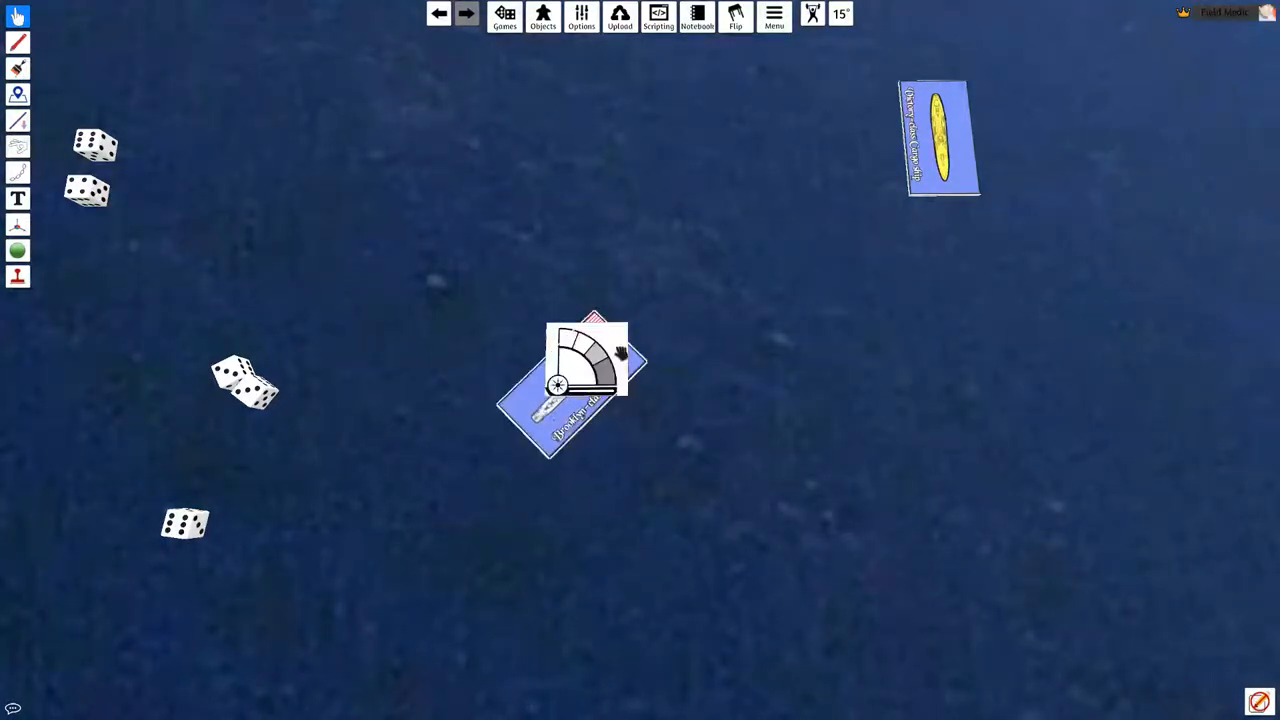
{"action": "left_click", "coordinate": [17, 120]}
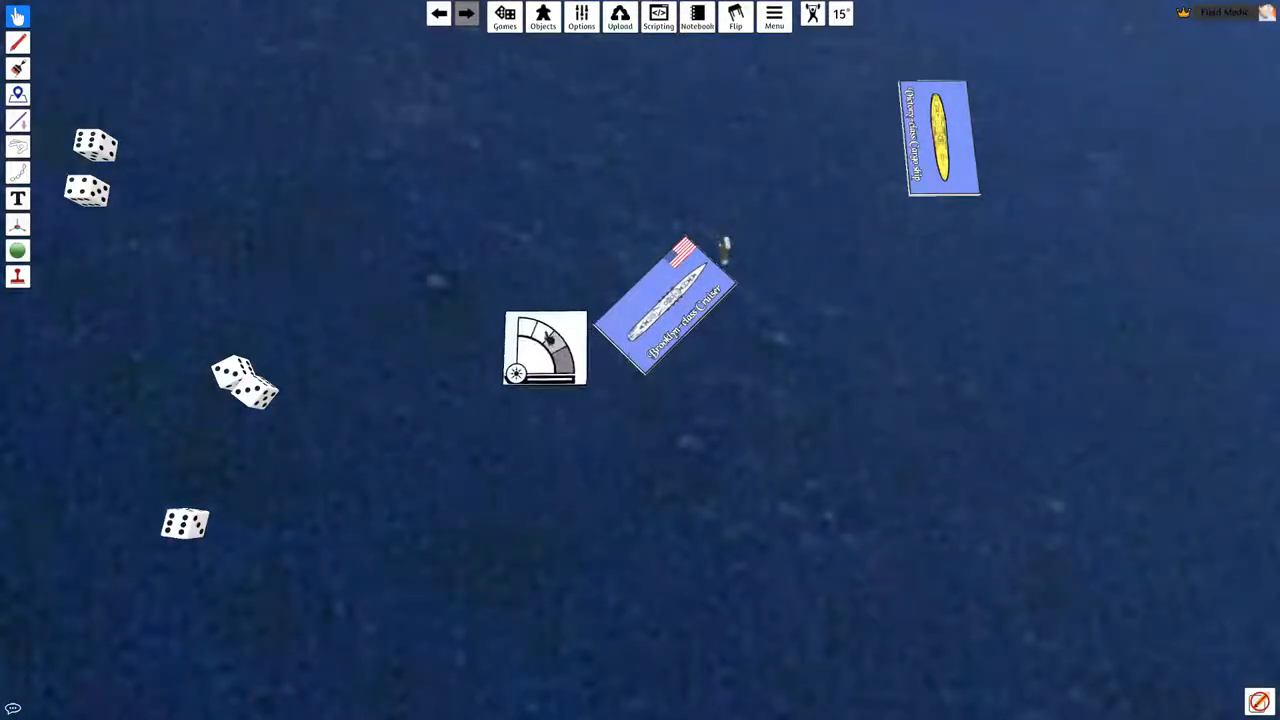
{"action": "left_click_drag", "start_coordinate": [545, 348], "coordinate": [57, 337]}
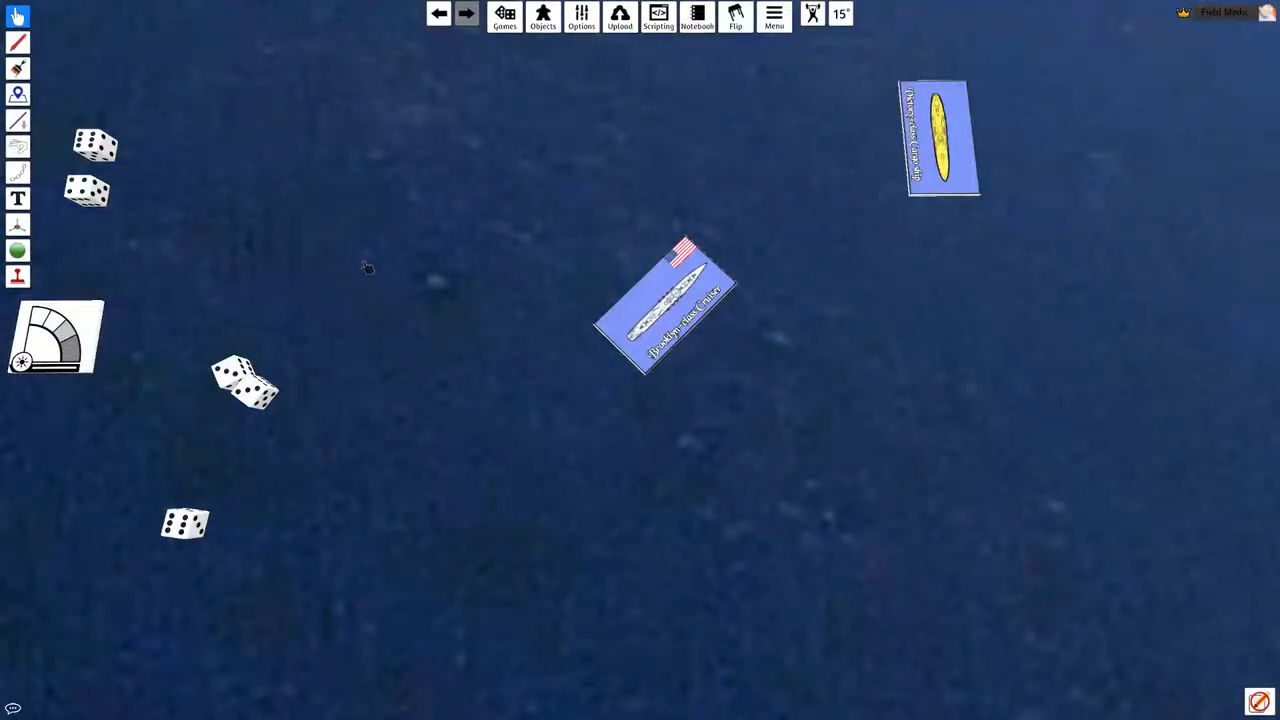
{"action": "mouse_move", "coordinate": [589, 265]}
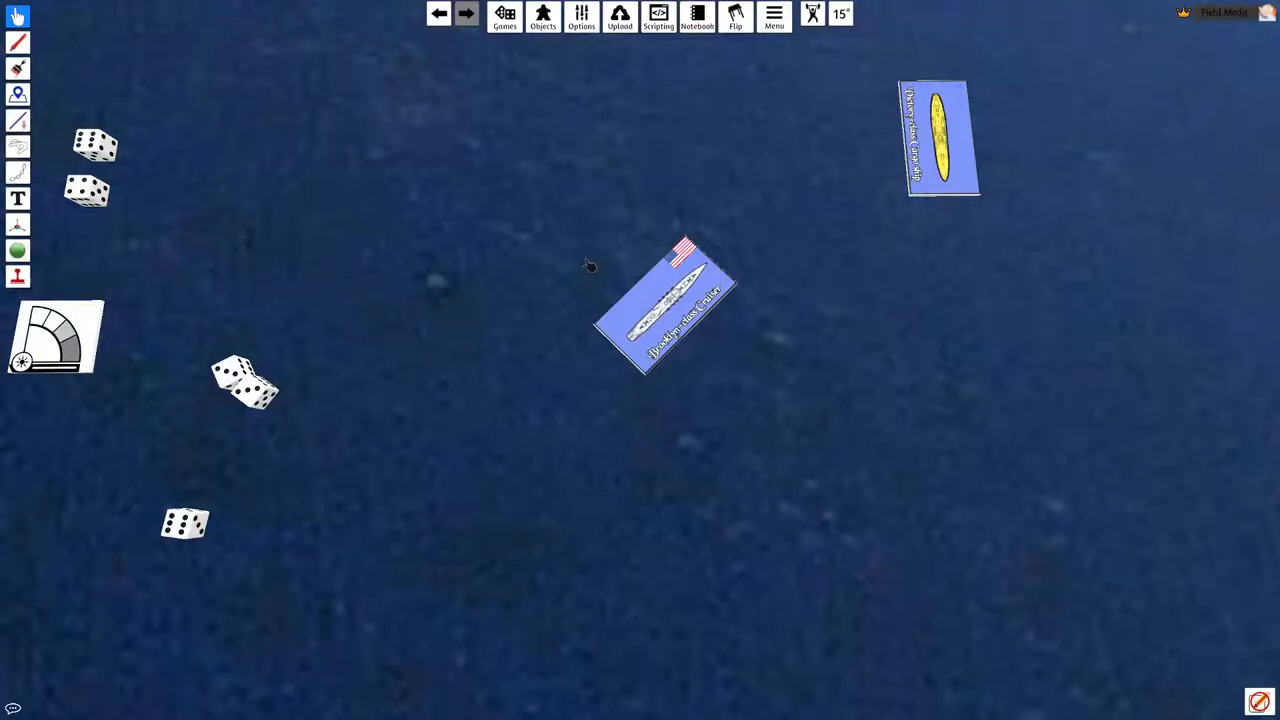
{"action": "mouse_move", "coordinate": [598, 275]}
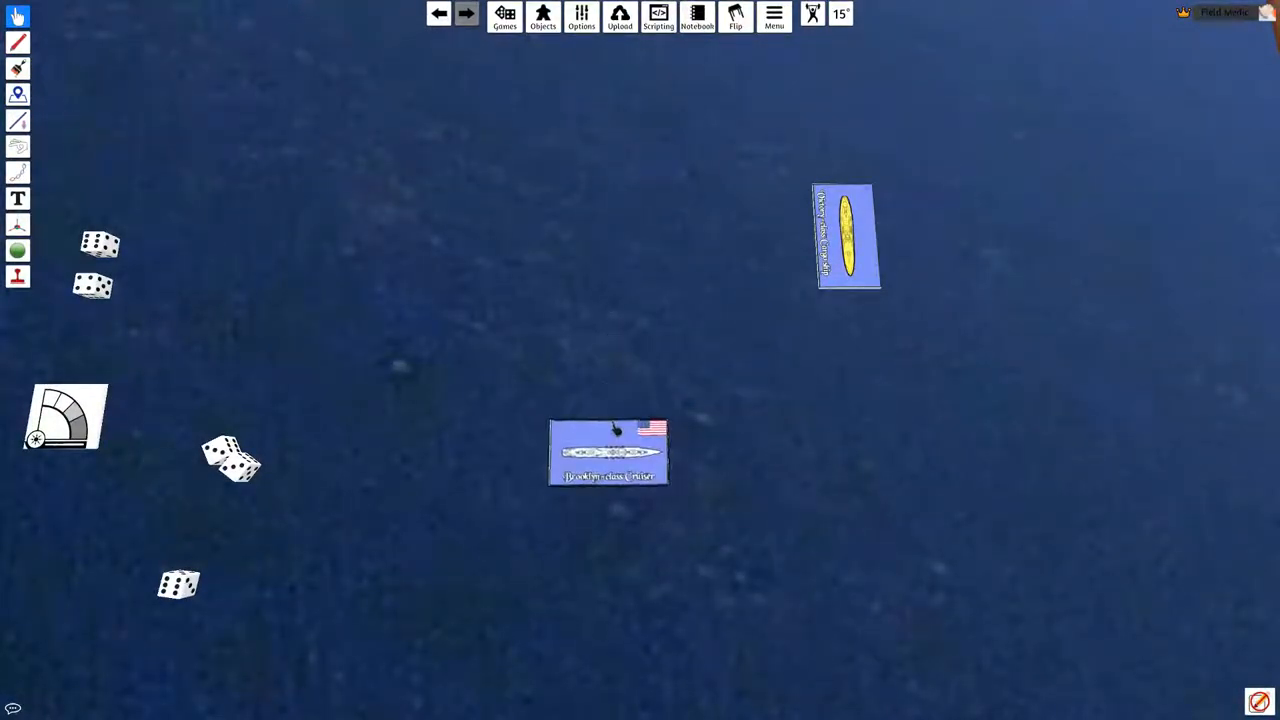
Drag the Brooklyn-class cruiser card right, dropping it below the yellow ship card.
{"action": "left_click_drag", "start_coordinate": [608, 452], "coordinate": [865, 460]}
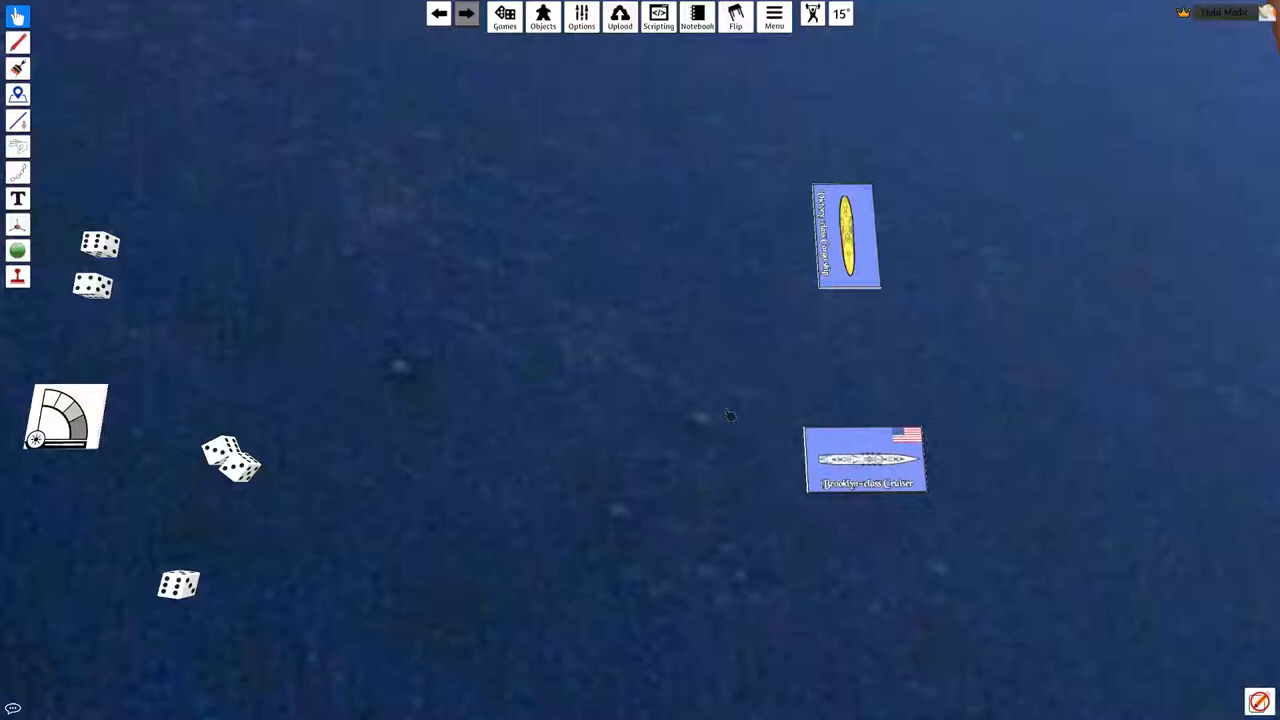
{"action": "mouse_move", "coordinate": [650, 330]}
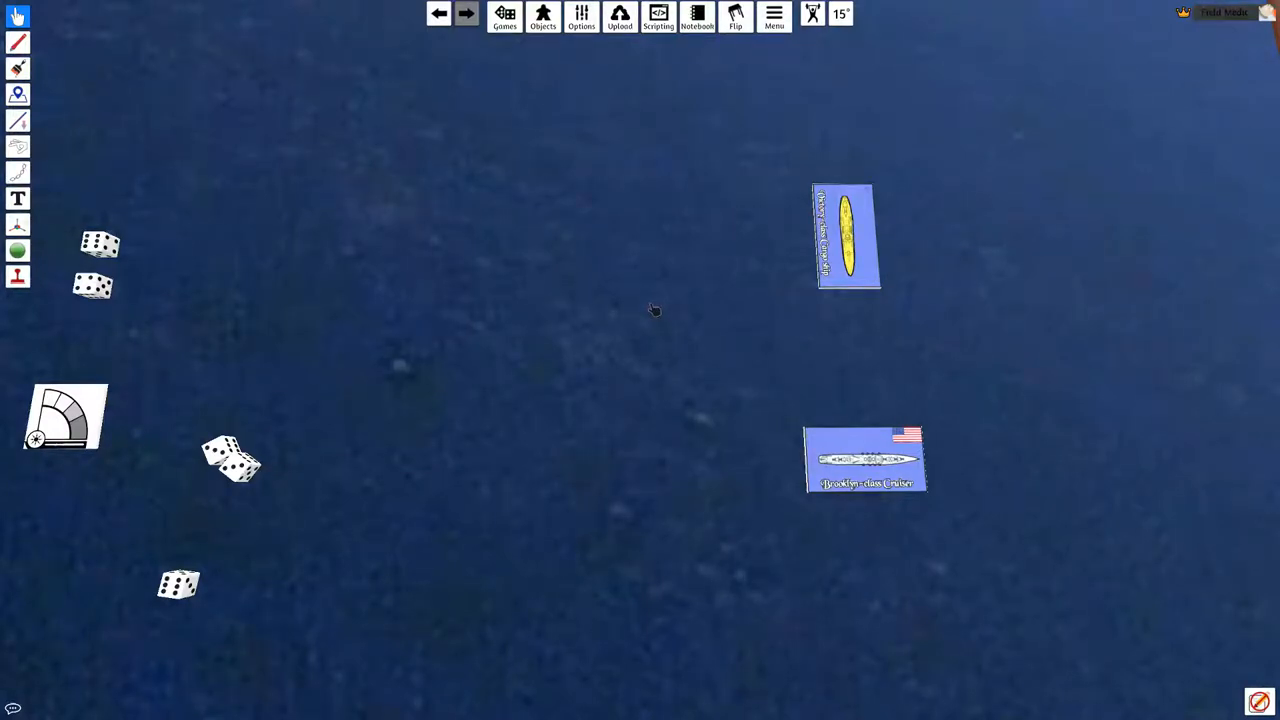
{"action": "mouse_move", "coordinate": [763, 323]}
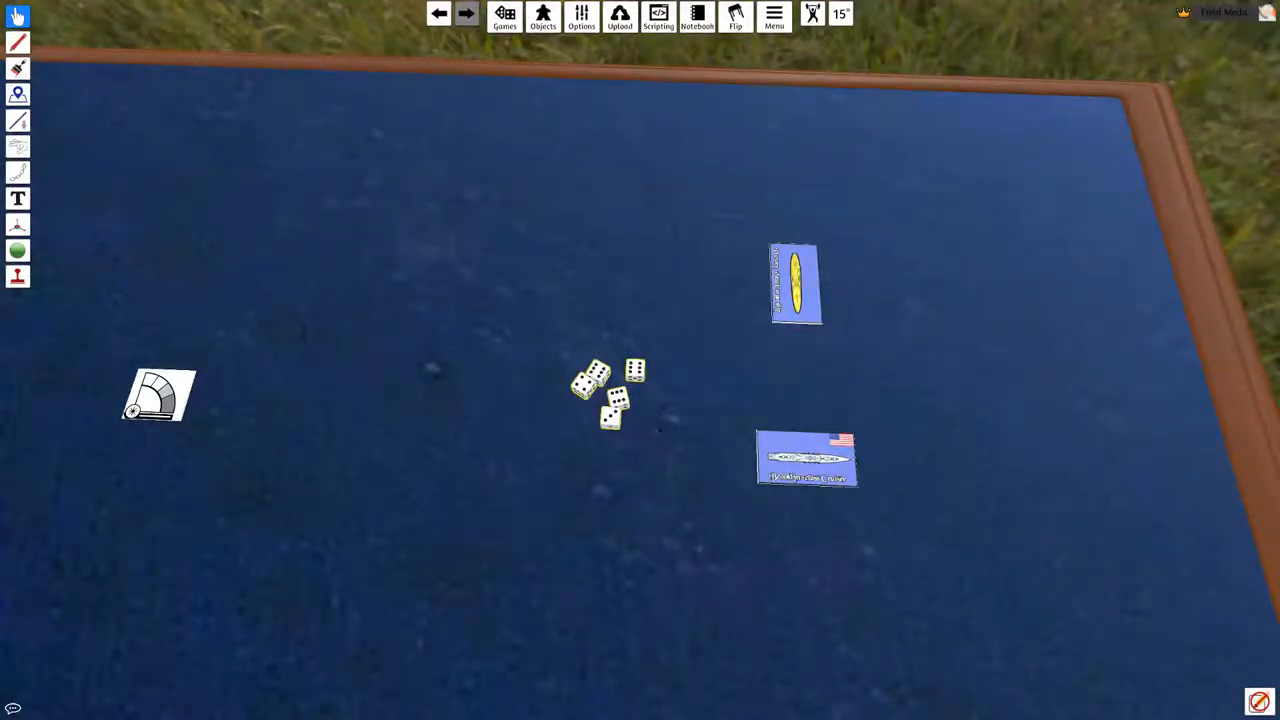
Gather all five dice and throw them onto the sea between the two ships.
{"action": "left_click_drag", "start_coordinate": [610, 390], "coordinate": [985, 345]}
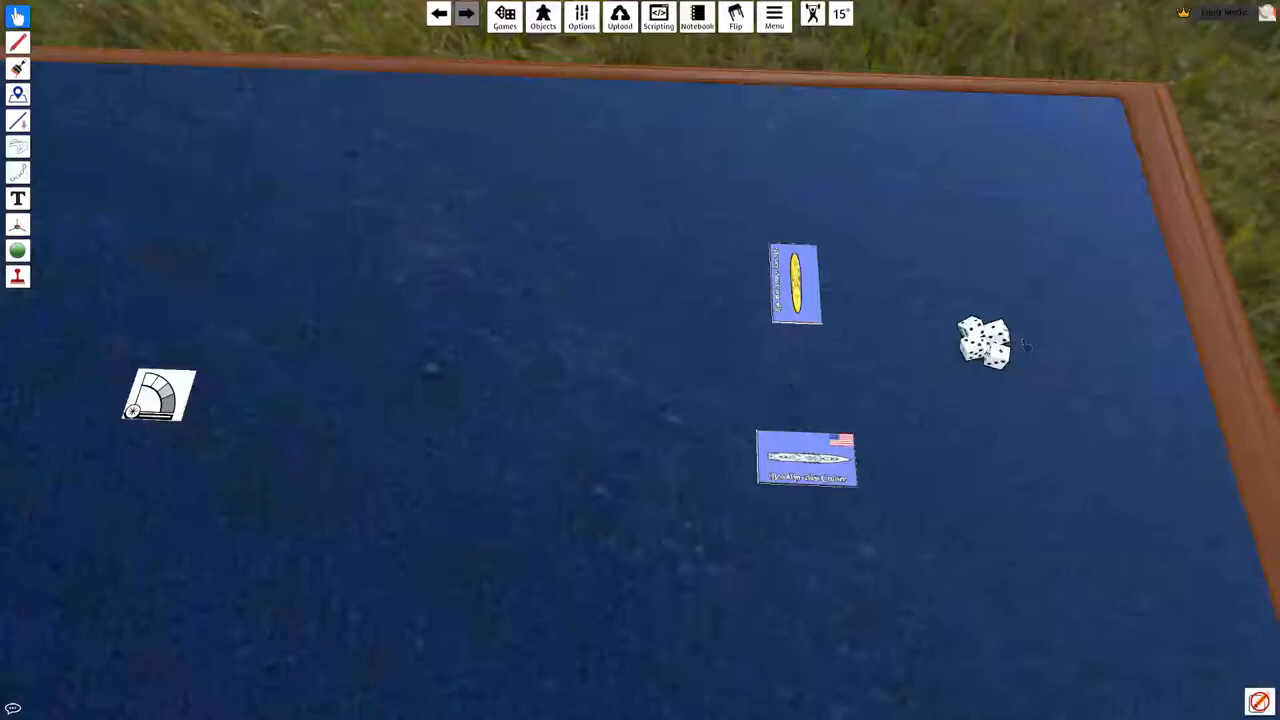
{"action": "left_click_drag", "start_coordinate": [985, 340], "coordinate": [885, 355]}
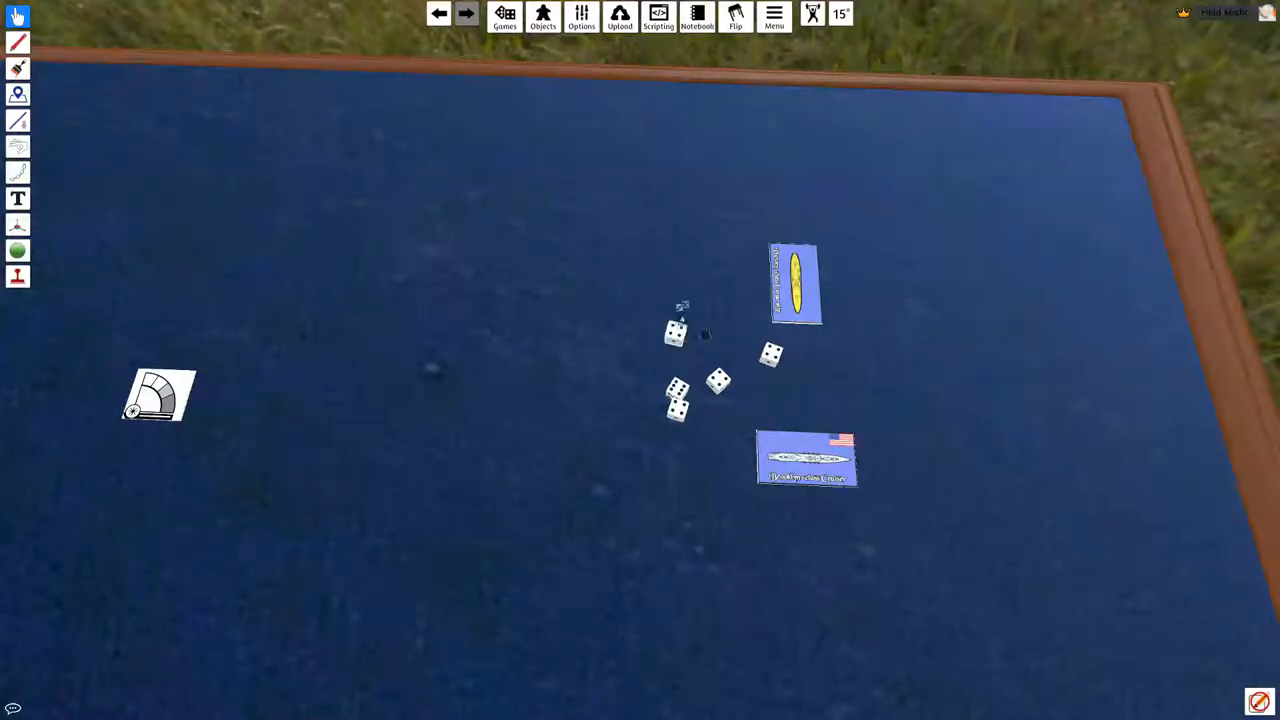
Move the cruiser beside the enemy ship, then return it below that ship card.
{"action": "left_click_drag", "start_coordinate": [806, 458], "coordinate": [918, 290]}
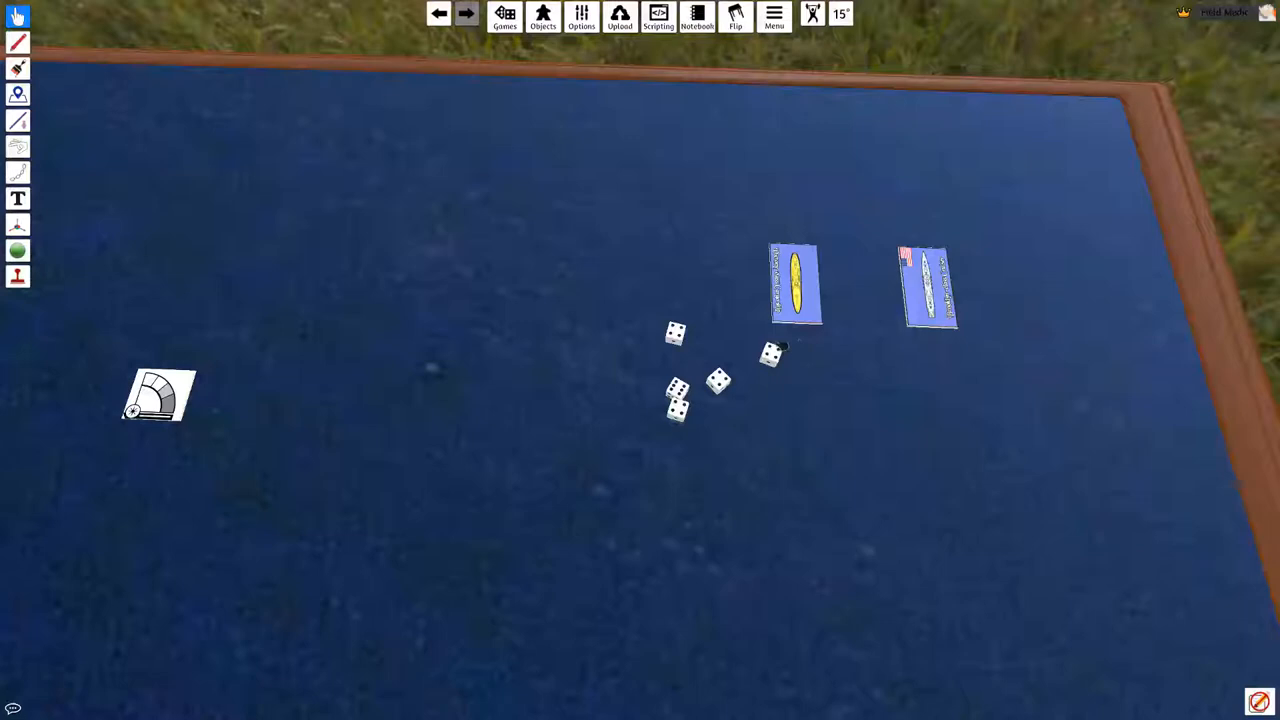
{"action": "left_click_drag", "start_coordinate": [925, 285], "coordinate": [800, 465]}
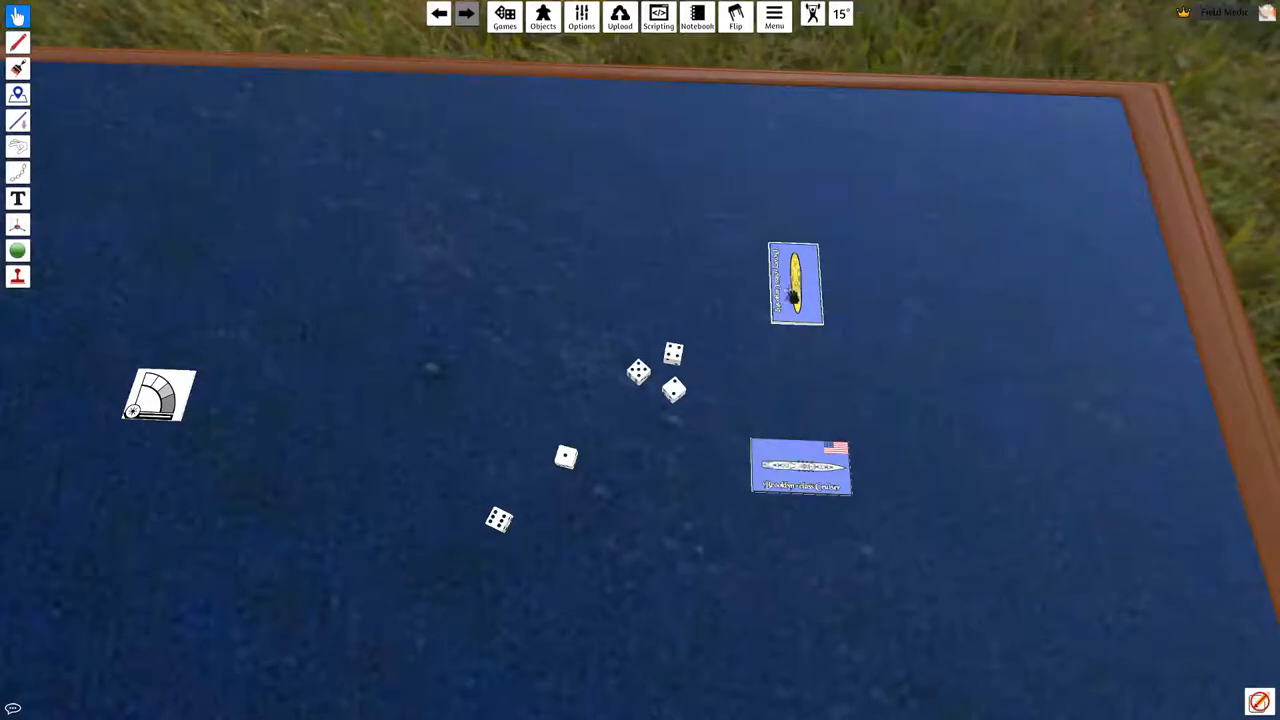
Spawn a measuring ruler onto the table beside the ship cards.
{"action": "left_click_drag", "start_coordinate": [414, 312], "coordinate": [703, 655]}
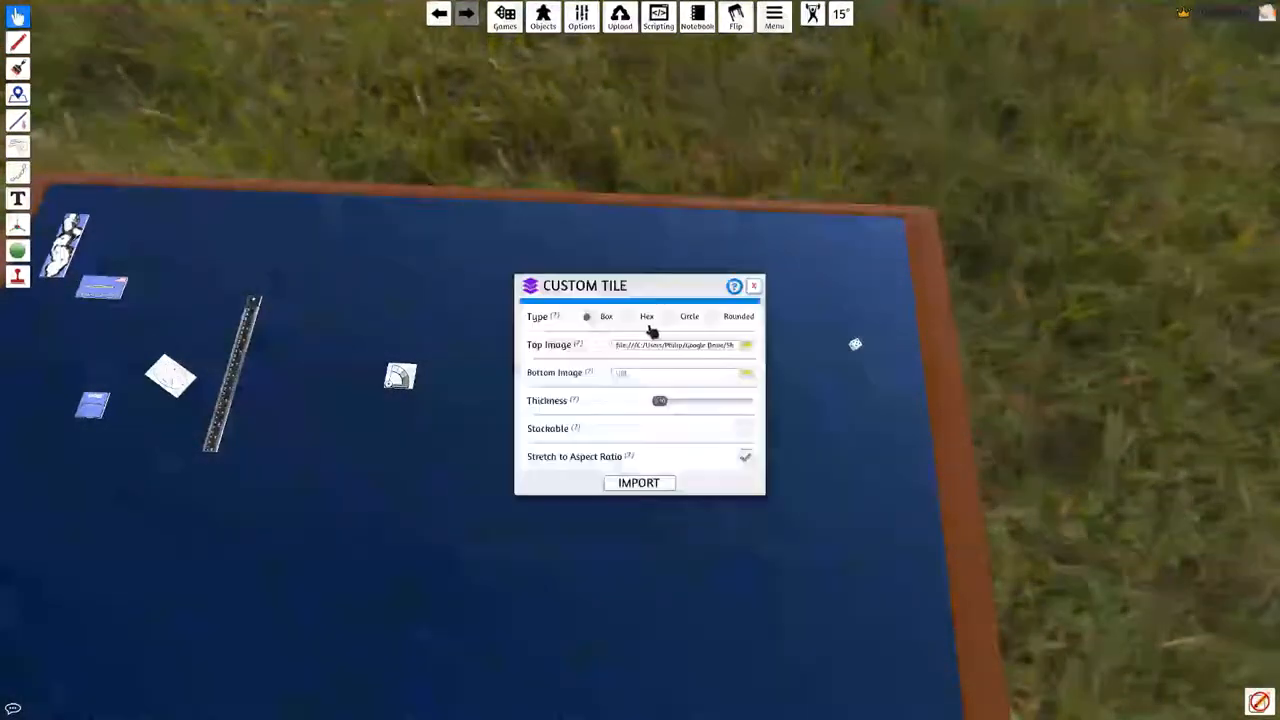
{"action": "left_click", "coordinate": [745, 344]}
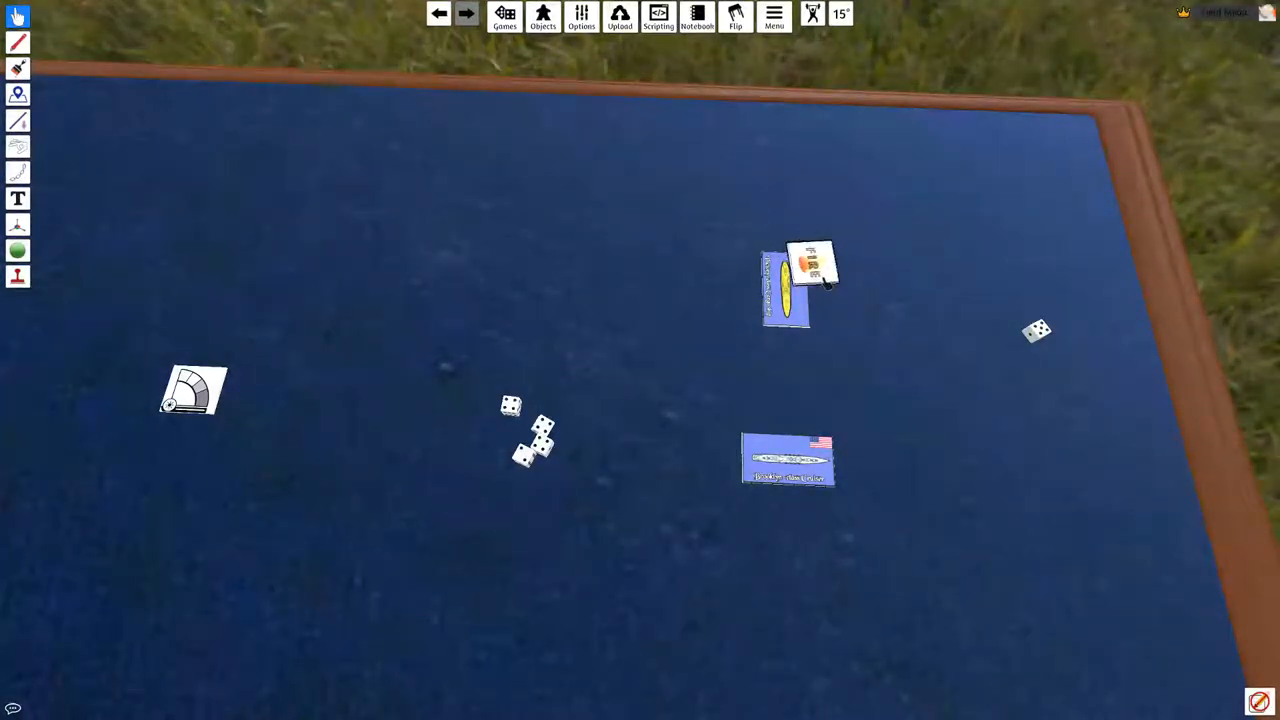
{"action": "left_click", "coordinate": [543, 15]}
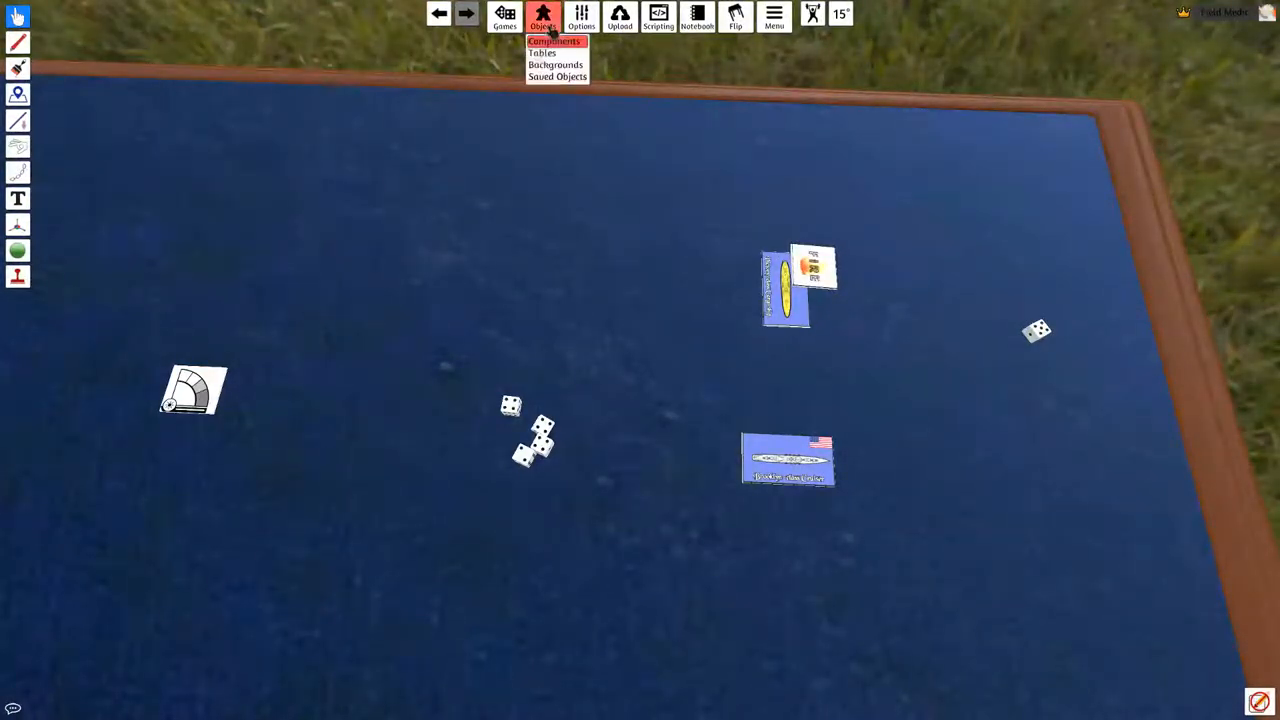
Browse the Objects Components menu for a fire effect for the enemy ship card.
{"action": "left_click", "coordinate": [557, 76]}
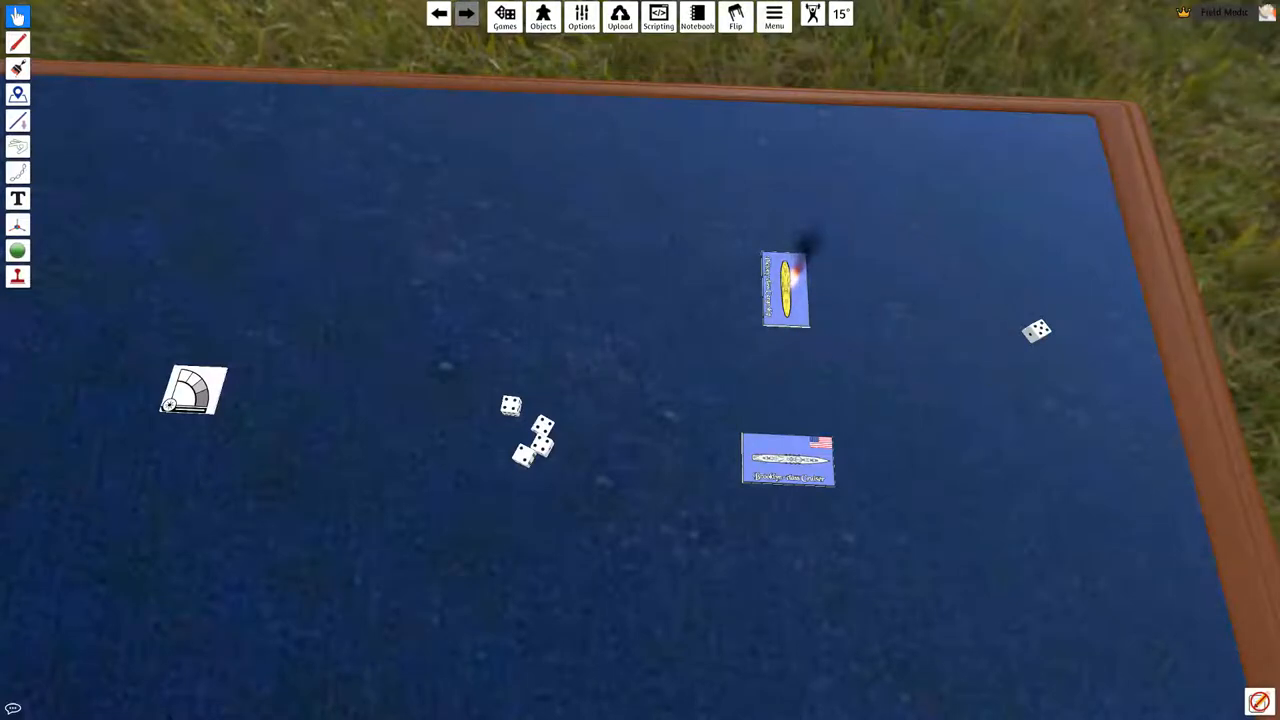
{"action": "mouse_move", "coordinate": [880, 362]}
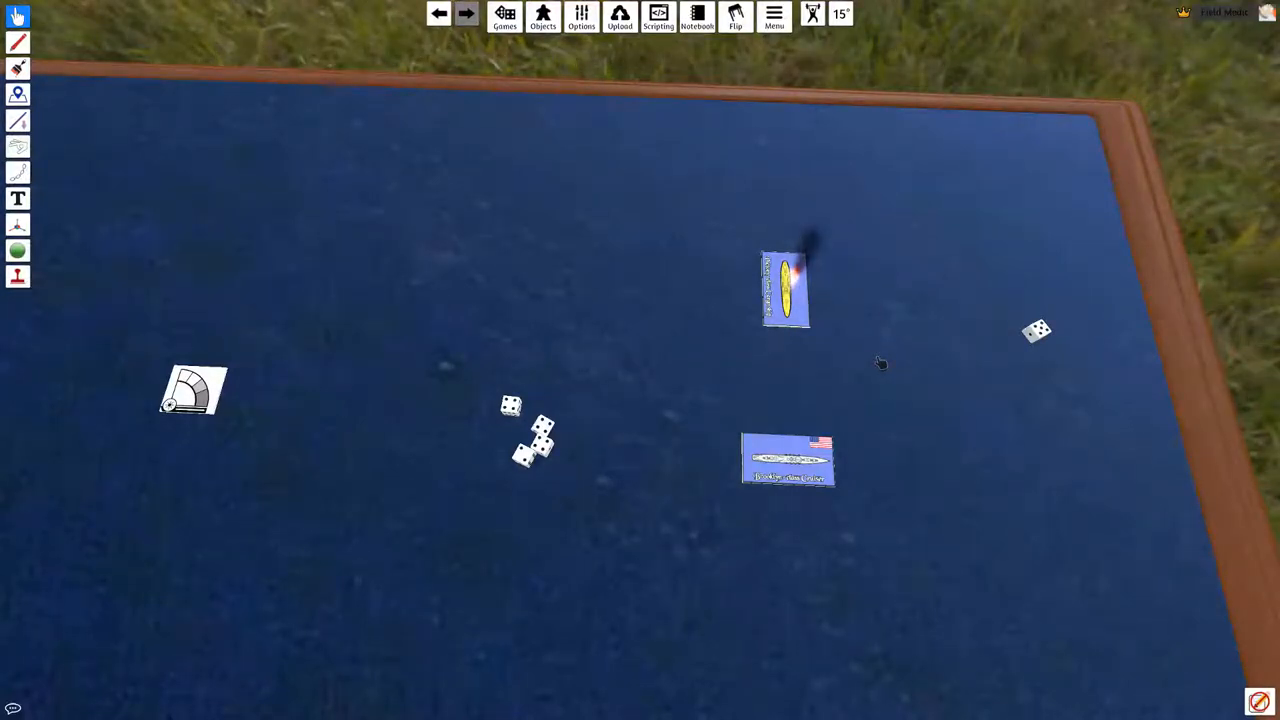
{"action": "mouse_move", "coordinate": [876, 361]}
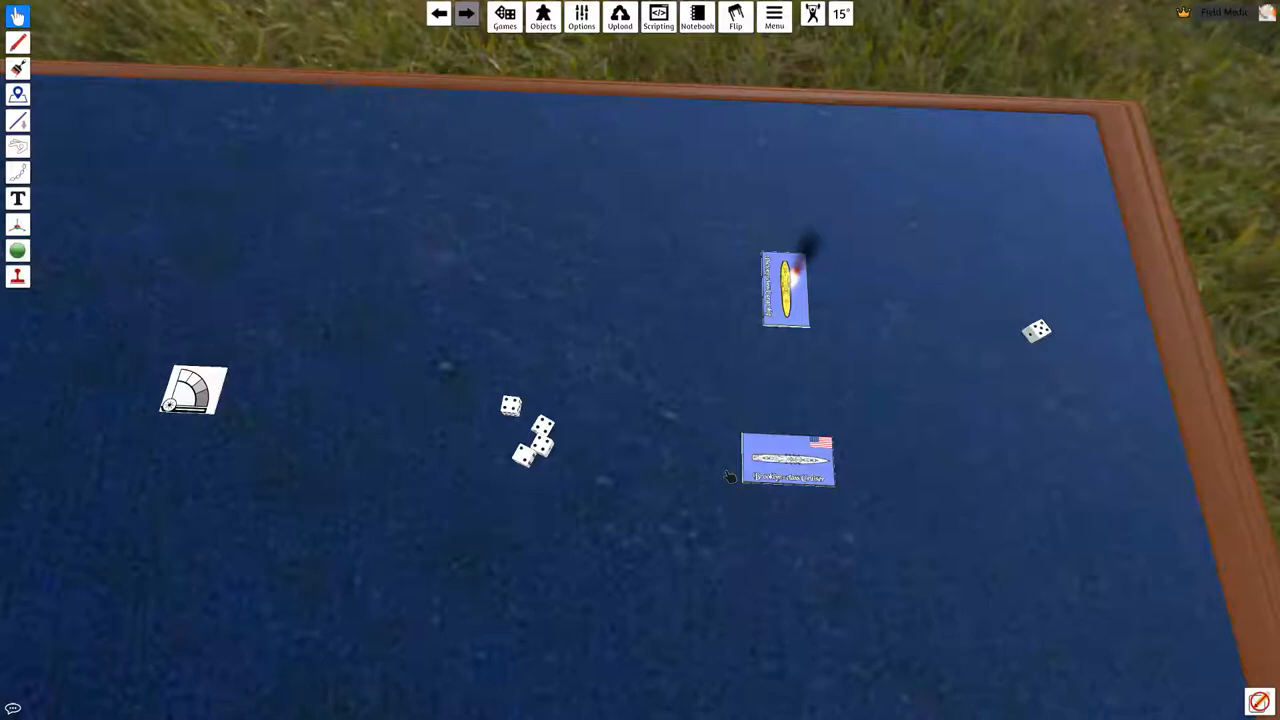
{"action": "mouse_move", "coordinate": [610, 455]}
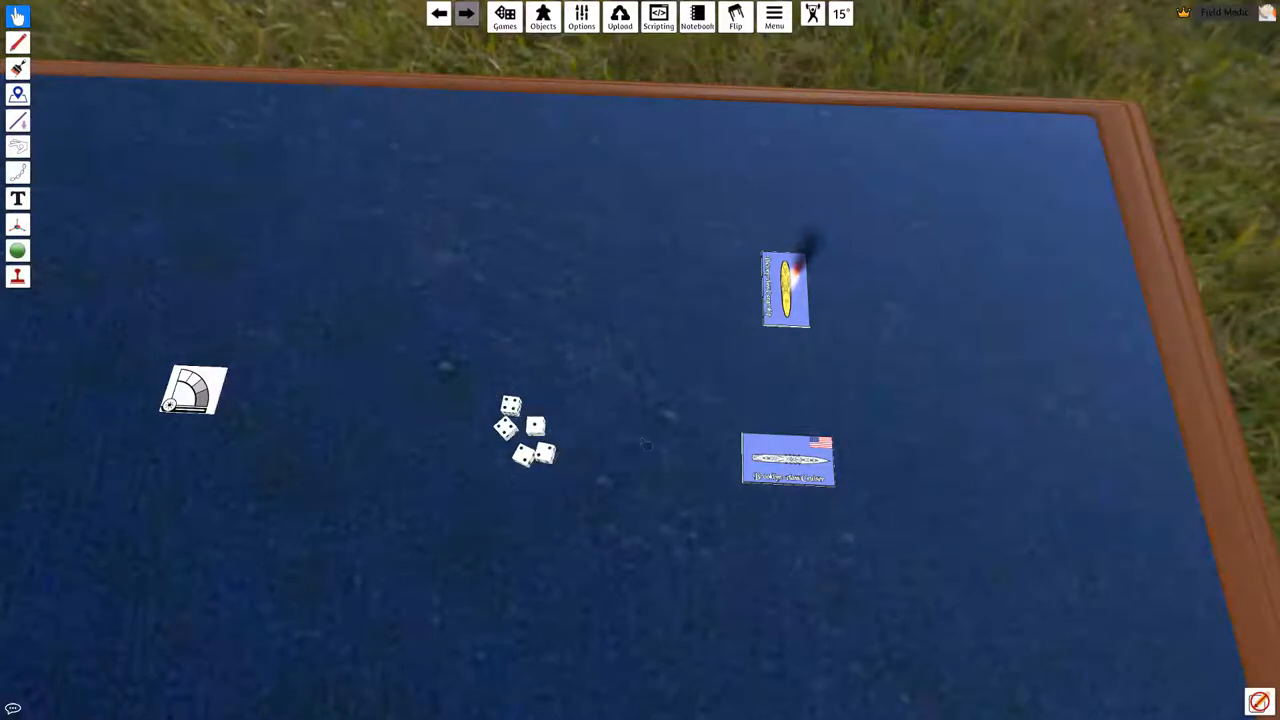
{"action": "mouse_move", "coordinate": [665, 568]}
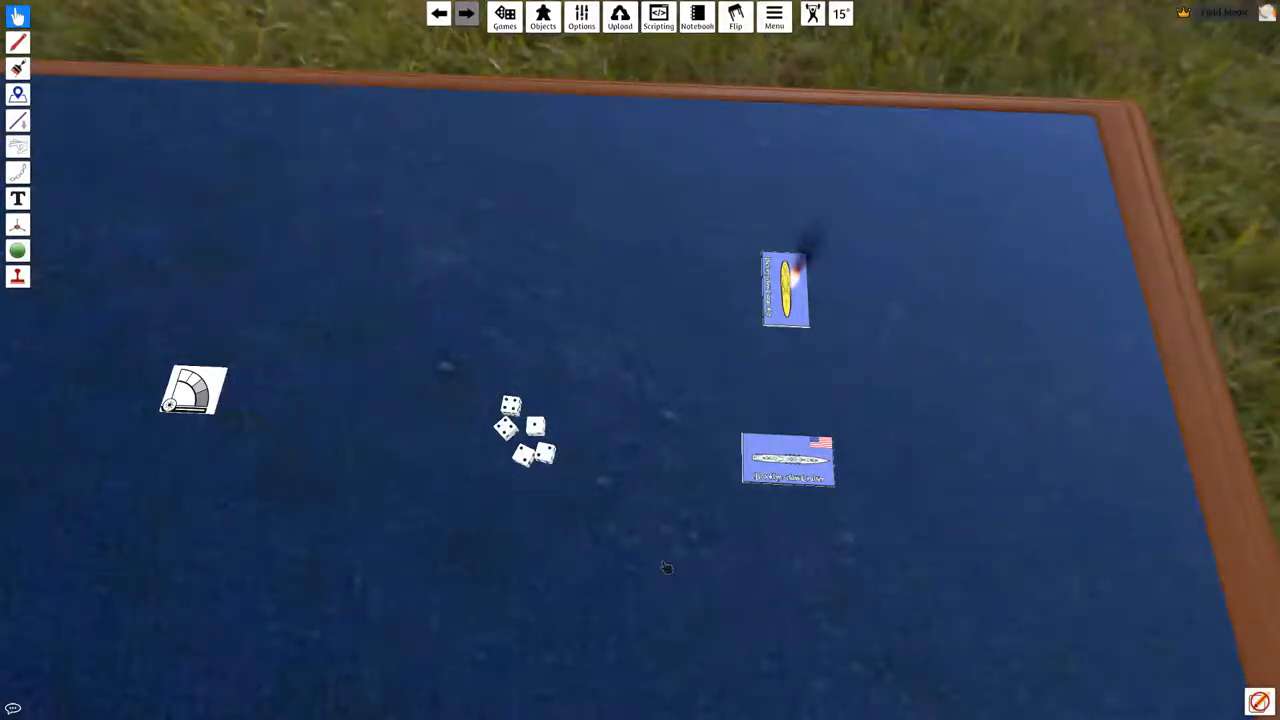
{"action": "mouse_move", "coordinate": [707, 523]}
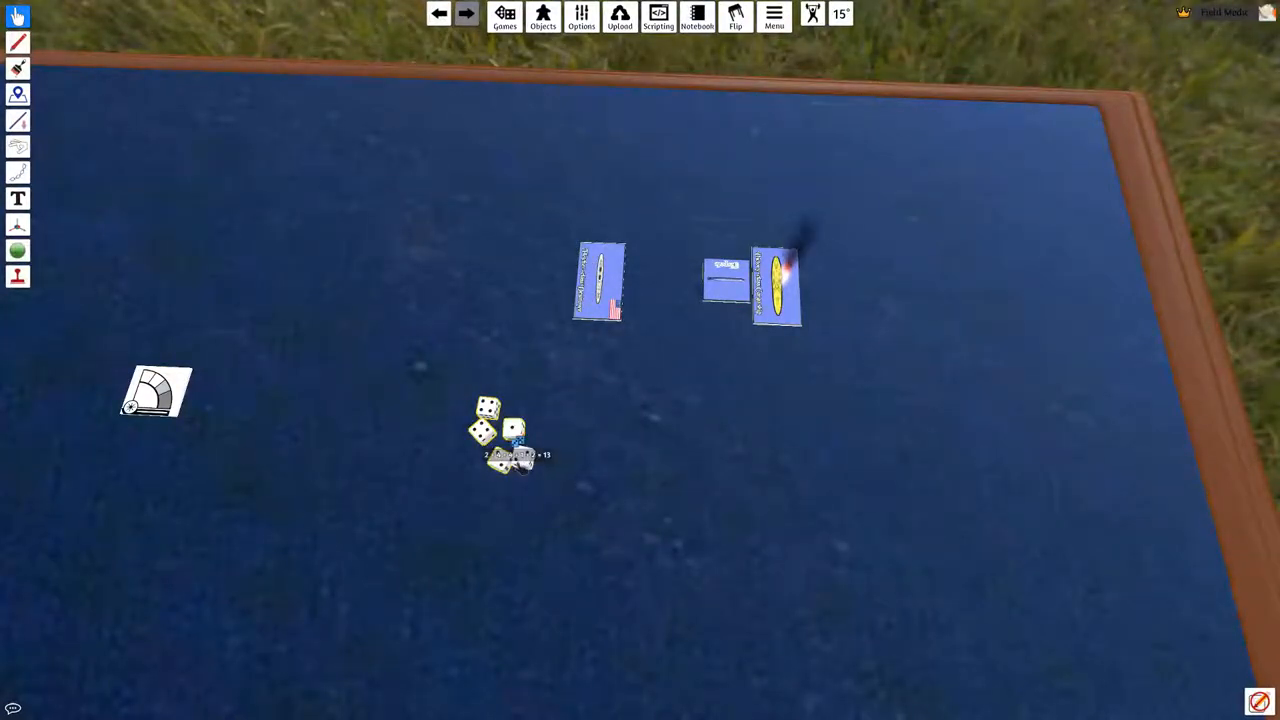
{"action": "left_click_drag", "start_coordinate": [505, 435], "coordinate": [750, 345]}
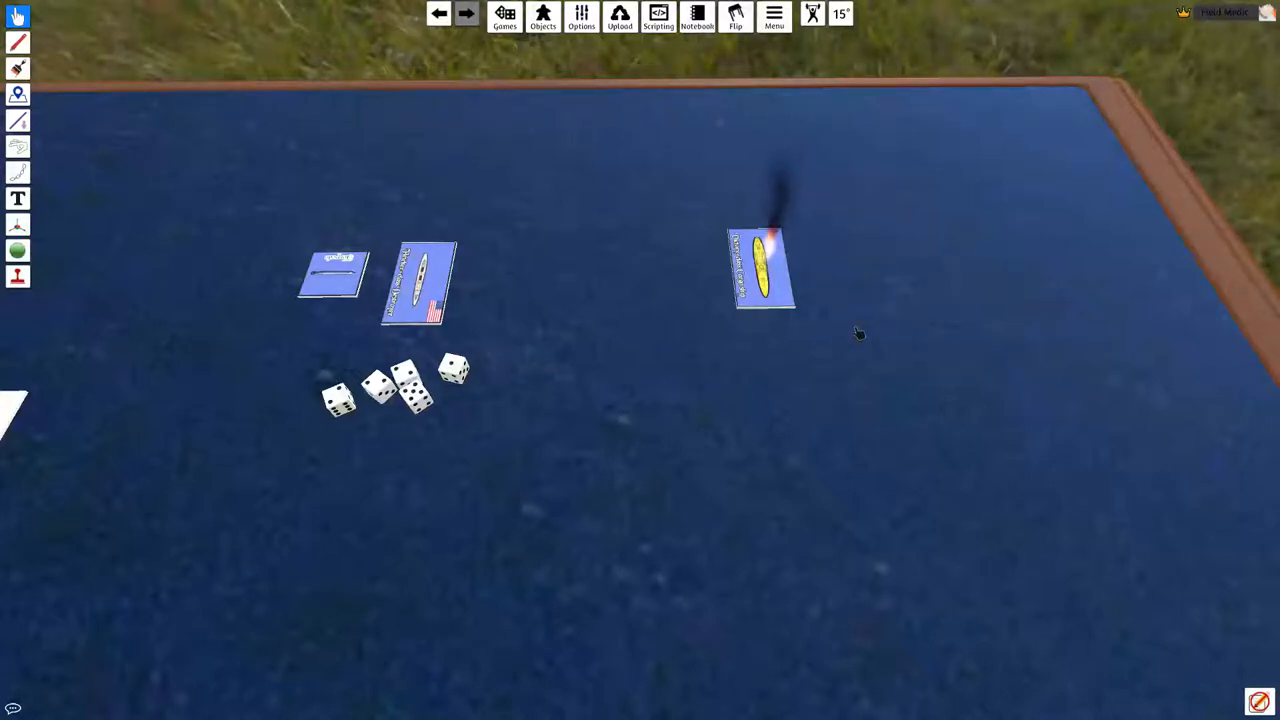
{"action": "mouse_move", "coordinate": [843, 333]}
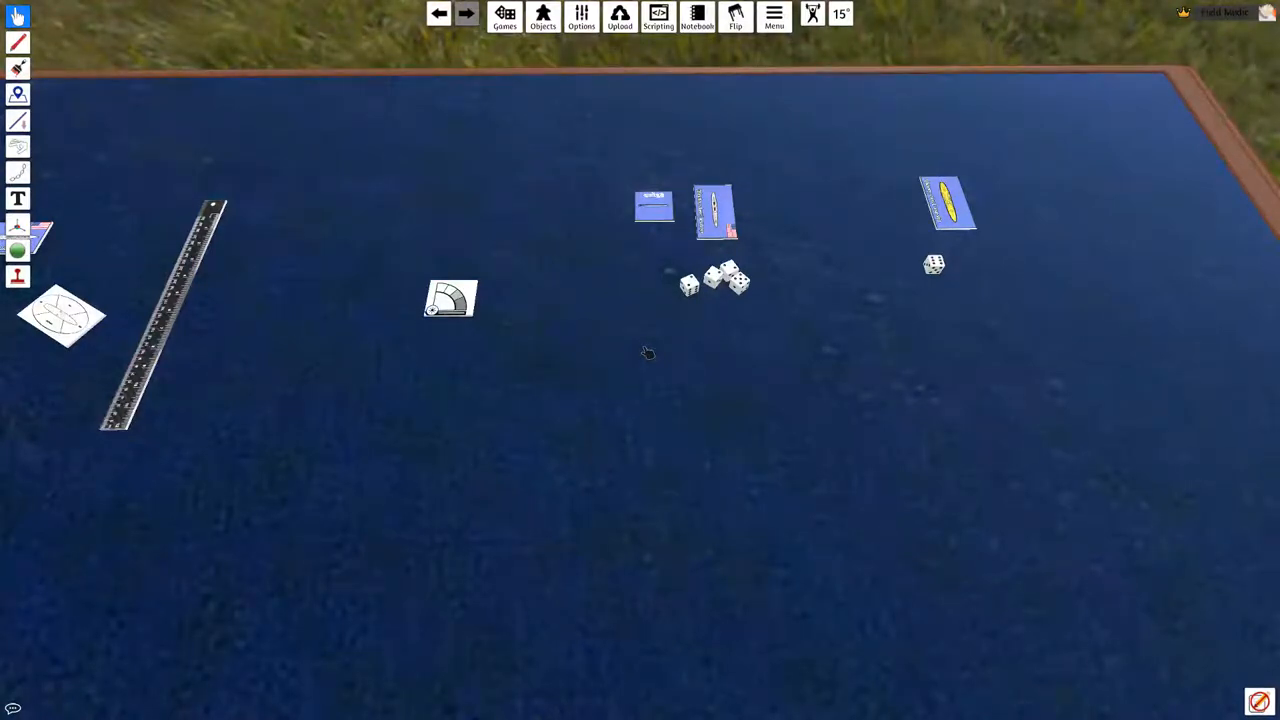
{"action": "mouse_move", "coordinate": [628, 280]}
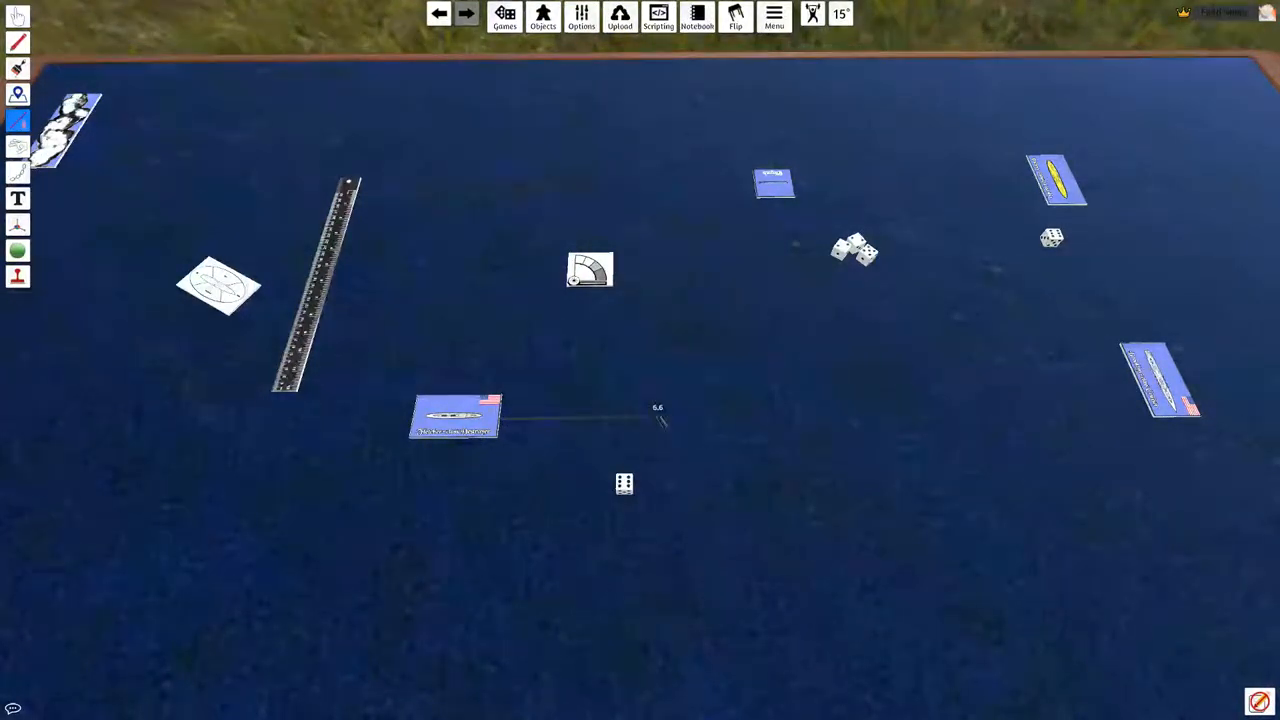
Measure a 5.6 range from the US ship card toward its target.
{"action": "left_click_drag", "start_coordinate": [455, 417], "coordinate": [640, 415]}
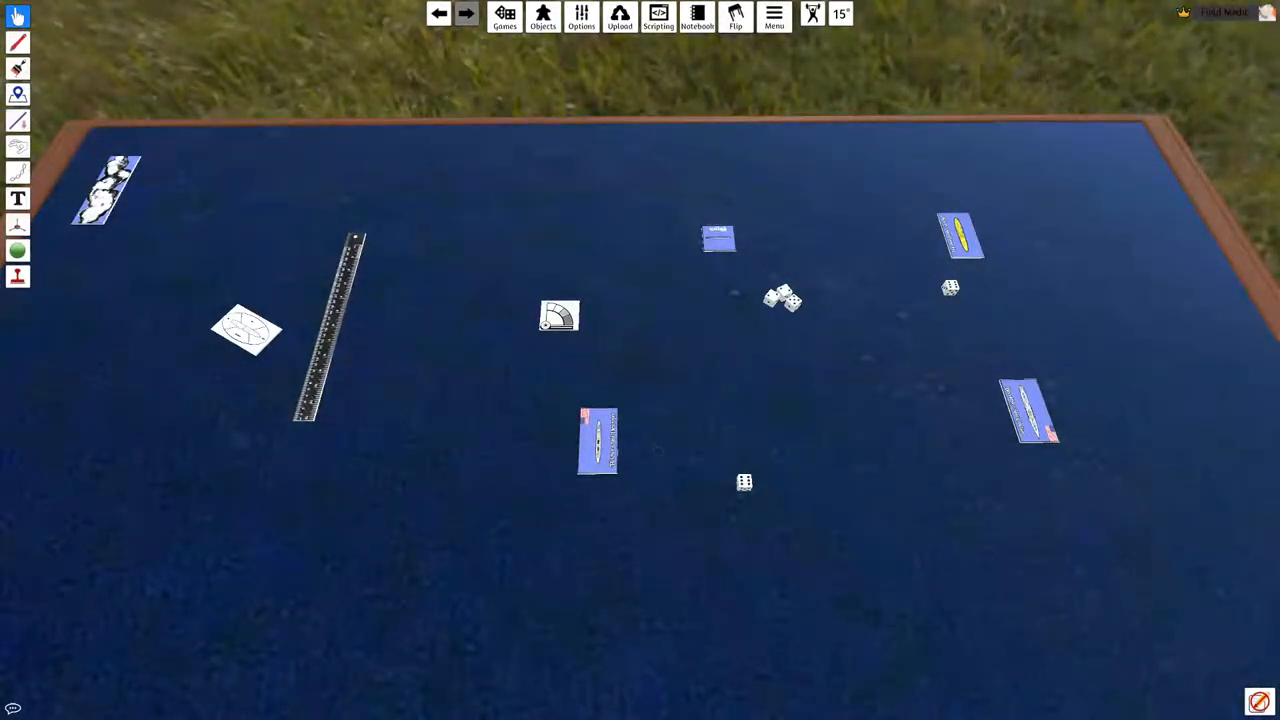
Collect the scattered dice and throw them toward the right-hand ship card.
{"action": "left_click", "coordinate": [18, 120]}
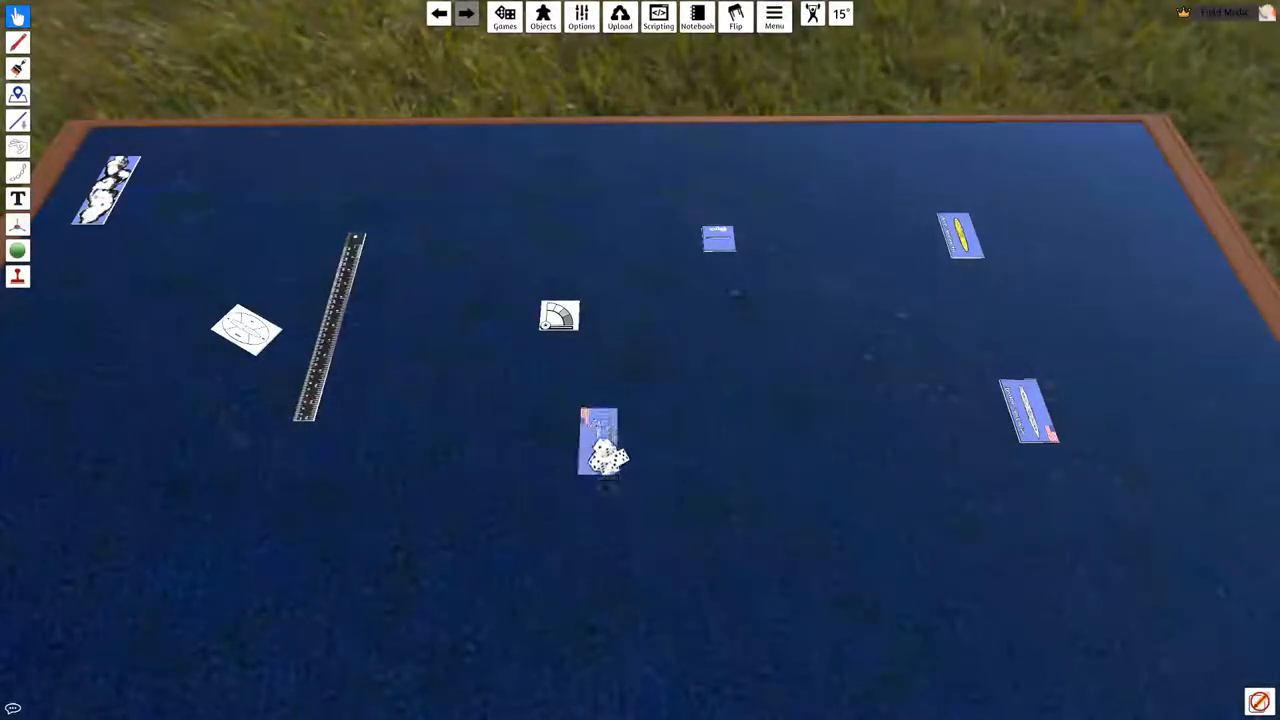
{"action": "left_click_drag", "start_coordinate": [600, 450], "coordinate": [890, 350]}
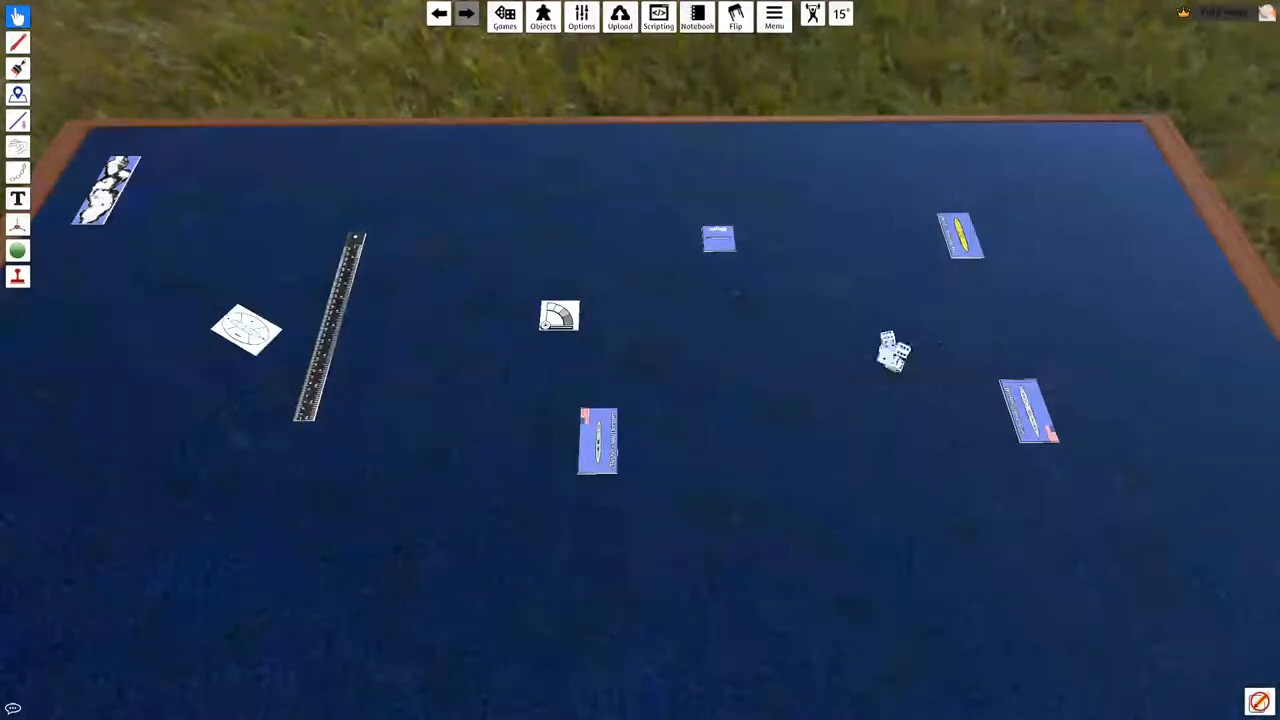